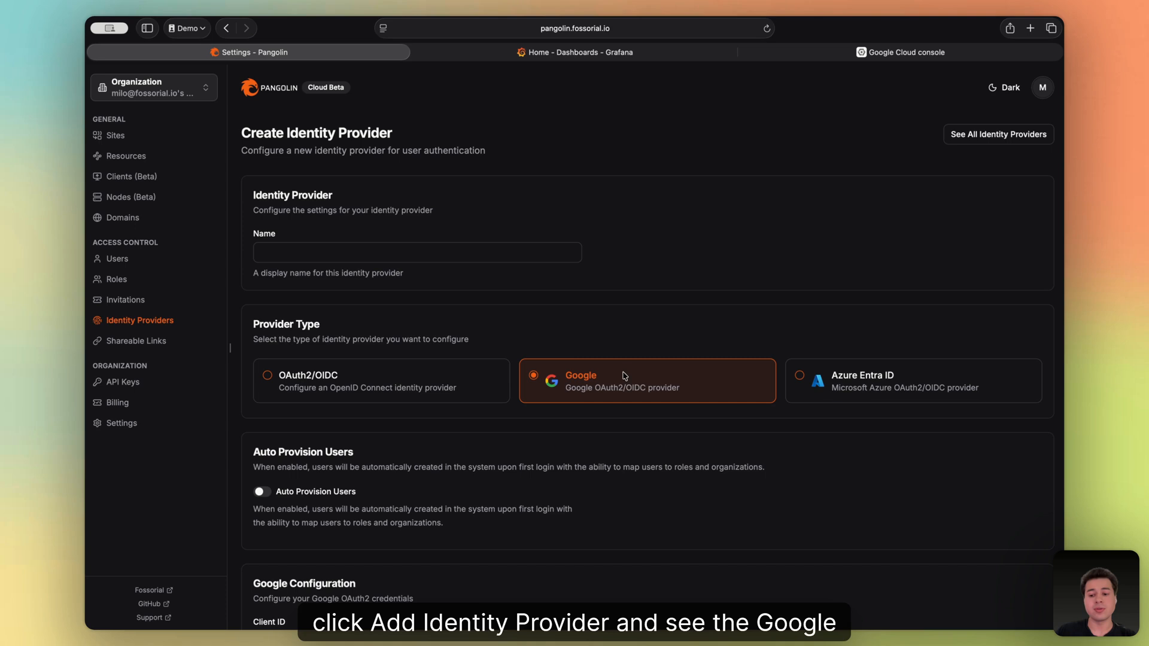
mouse_move(833, 382)
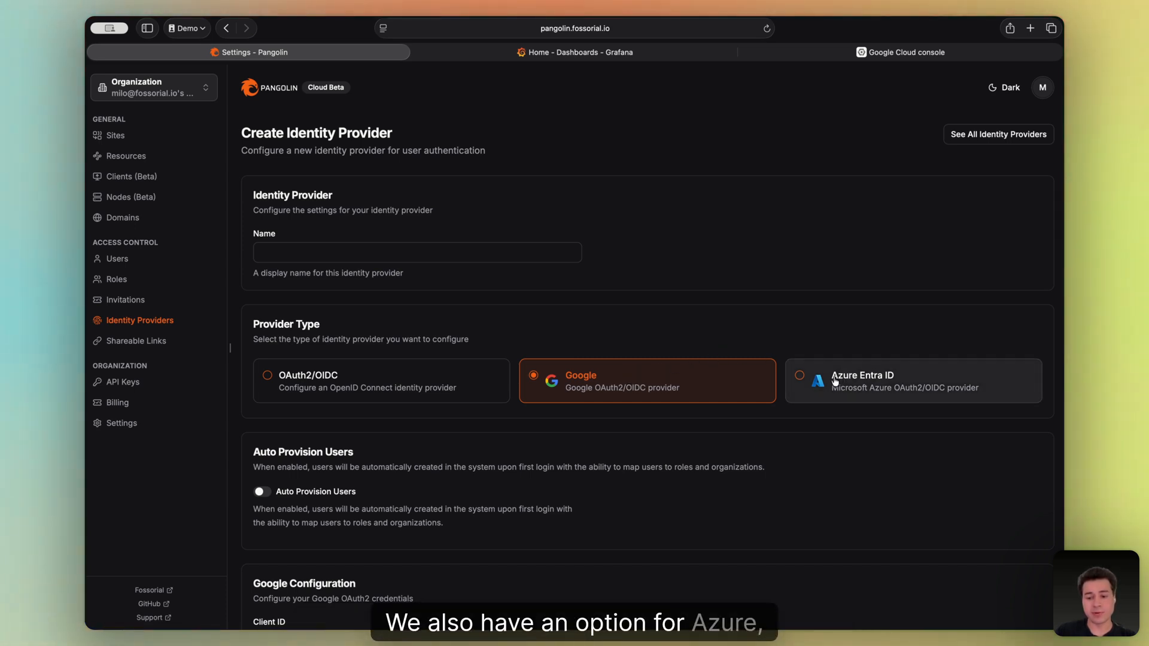
Review the Azure Entra ID option, then the existing sites, Grafana resource and domains
click(913, 381)
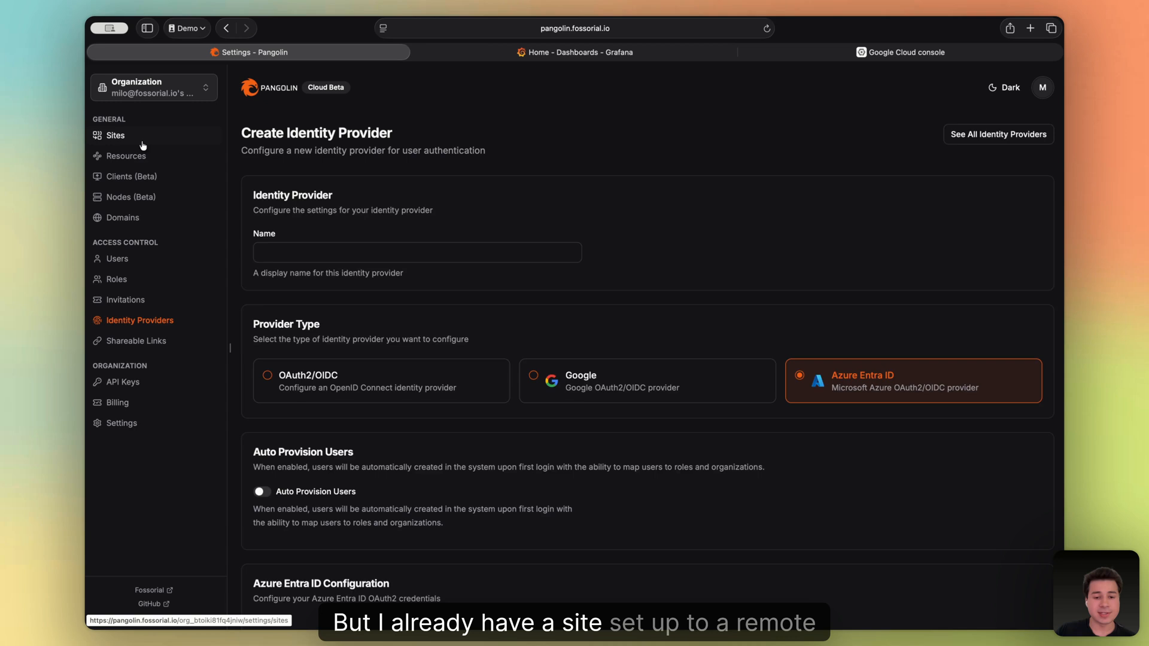
click(115, 135)
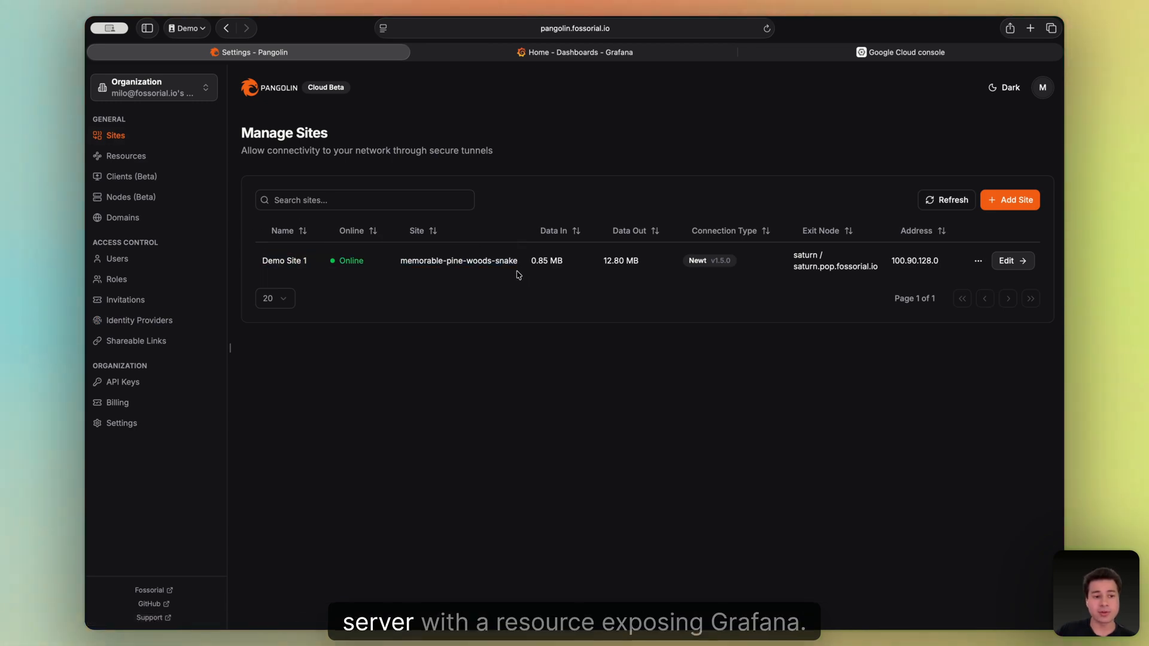
click(126, 156)
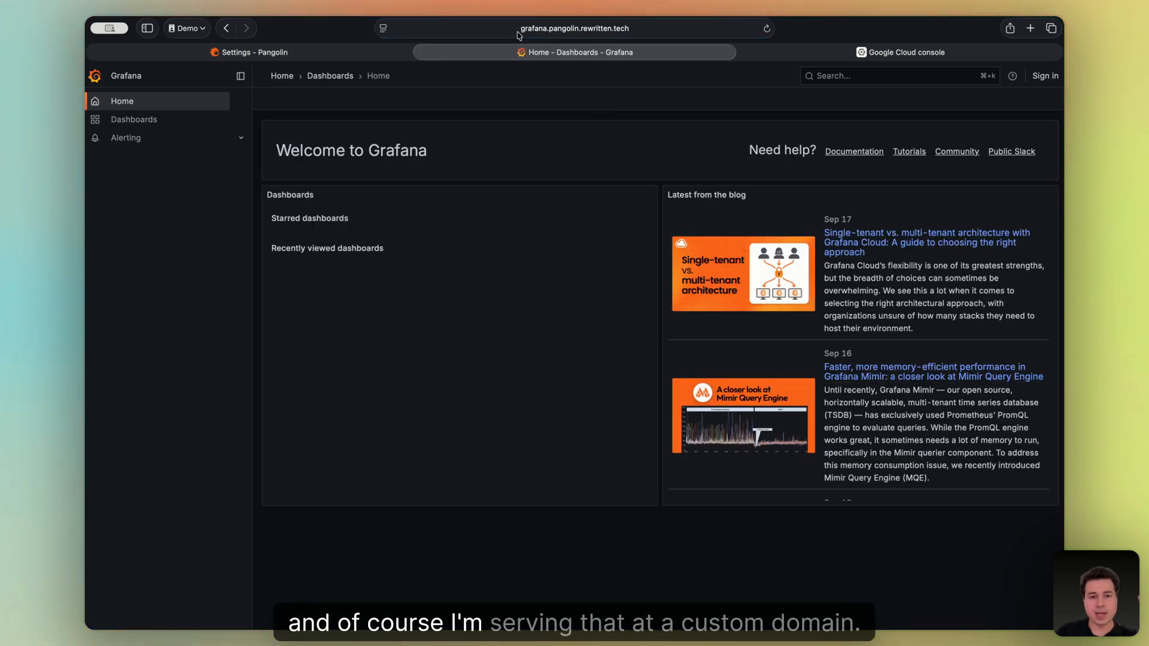
click(249, 52)
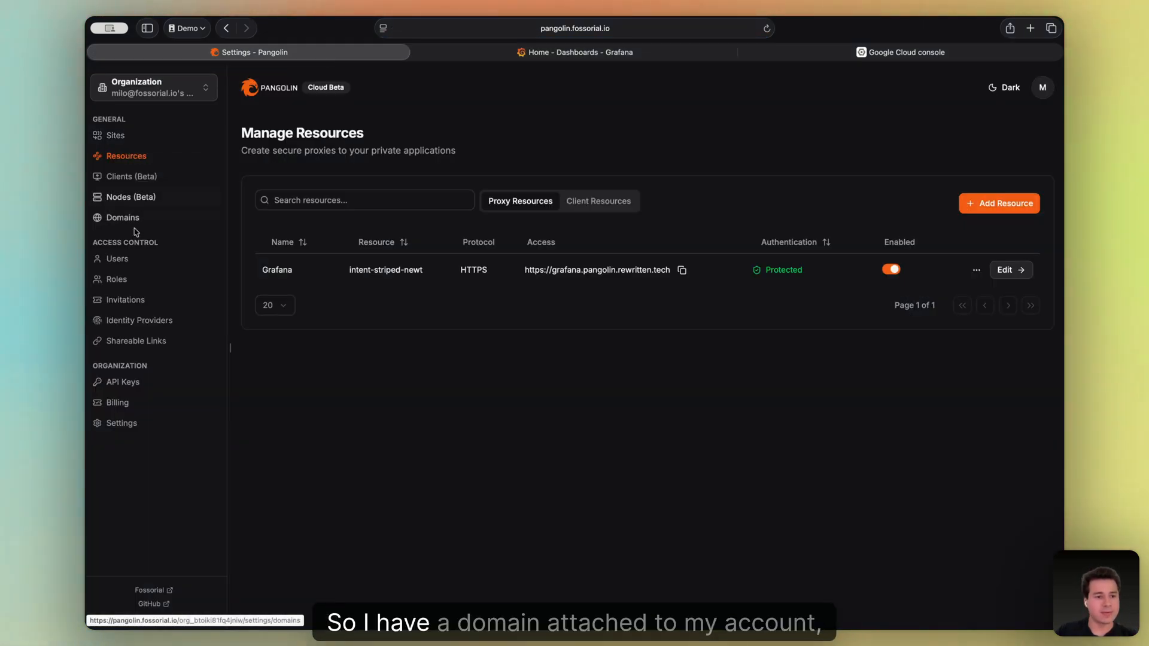
click(122, 217)
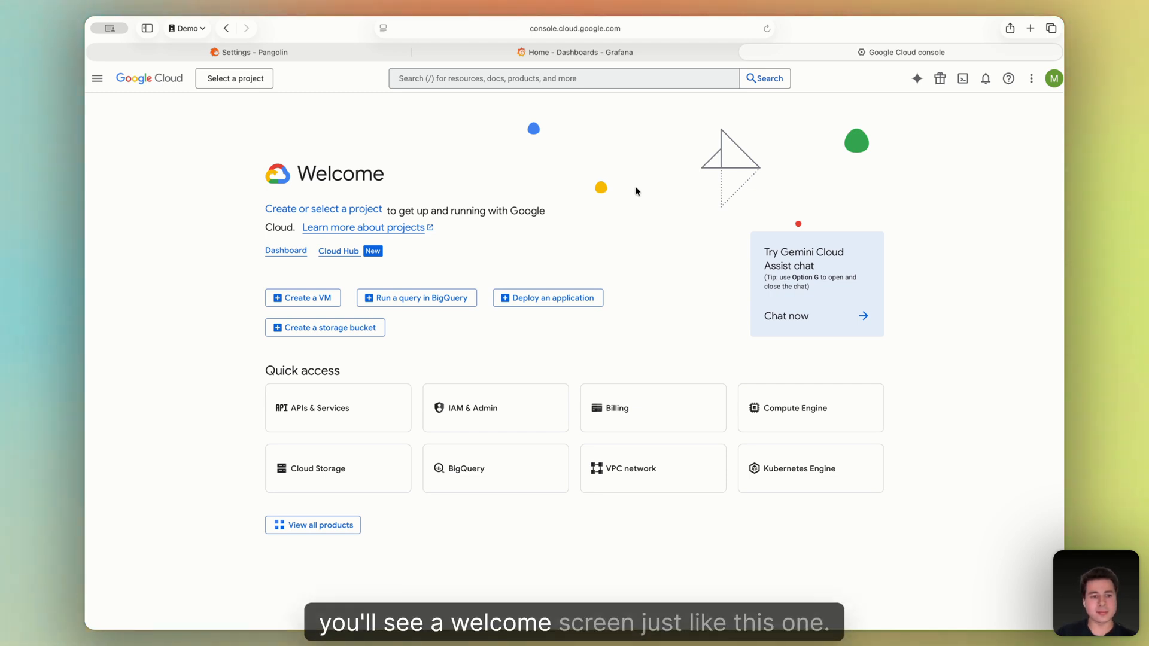
mouse_move(237, 107)
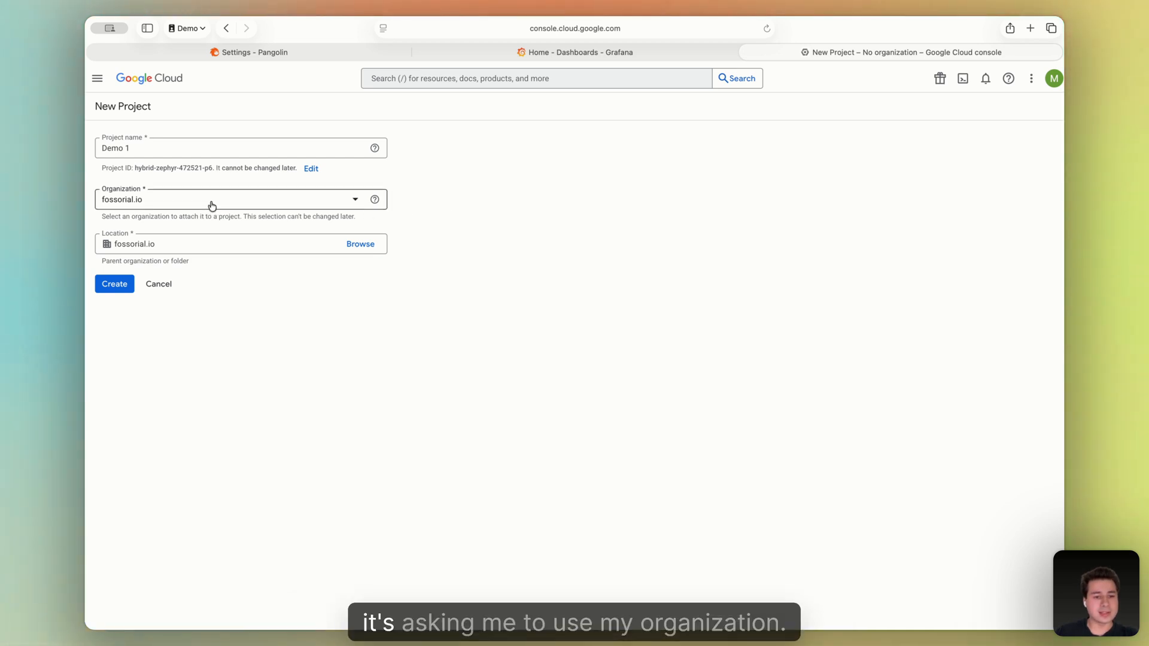
Create project Demo 1 under the fossorial.io organization and dismiss the notifications
click(231, 200)
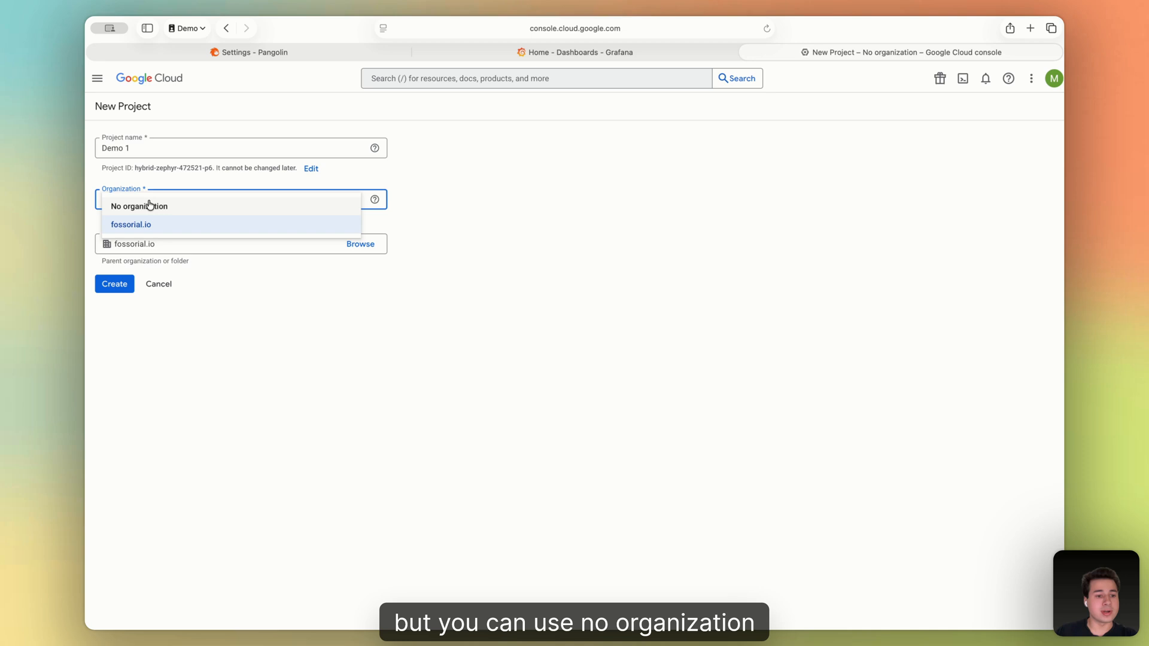
click(131, 223)
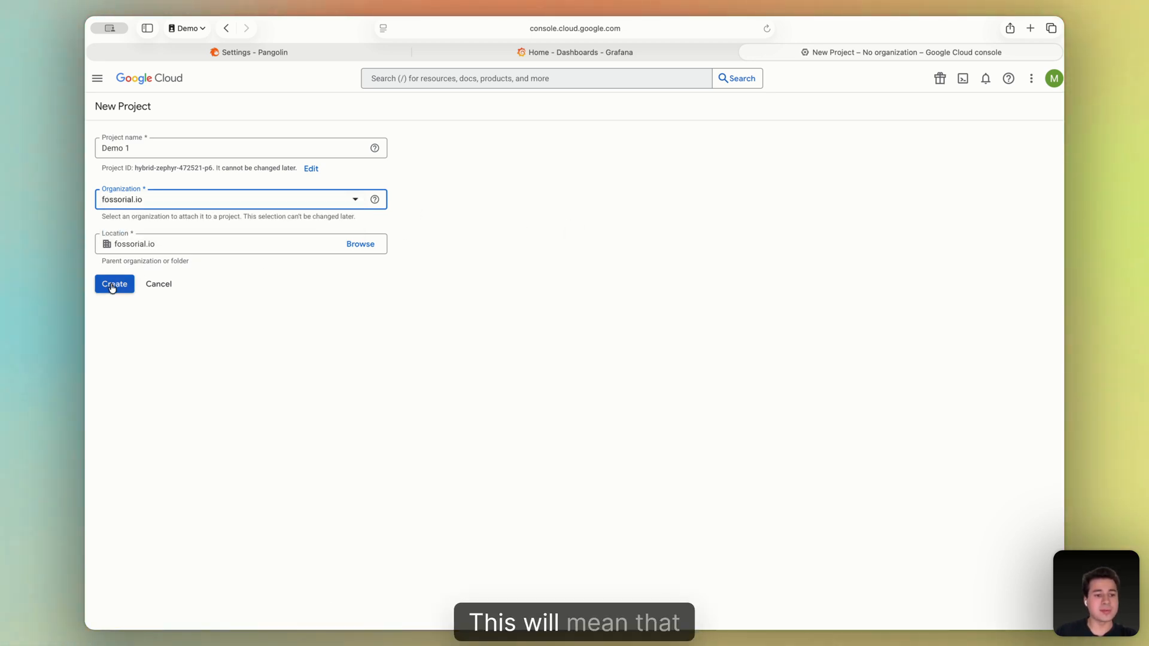
mouse_move(207, 298)
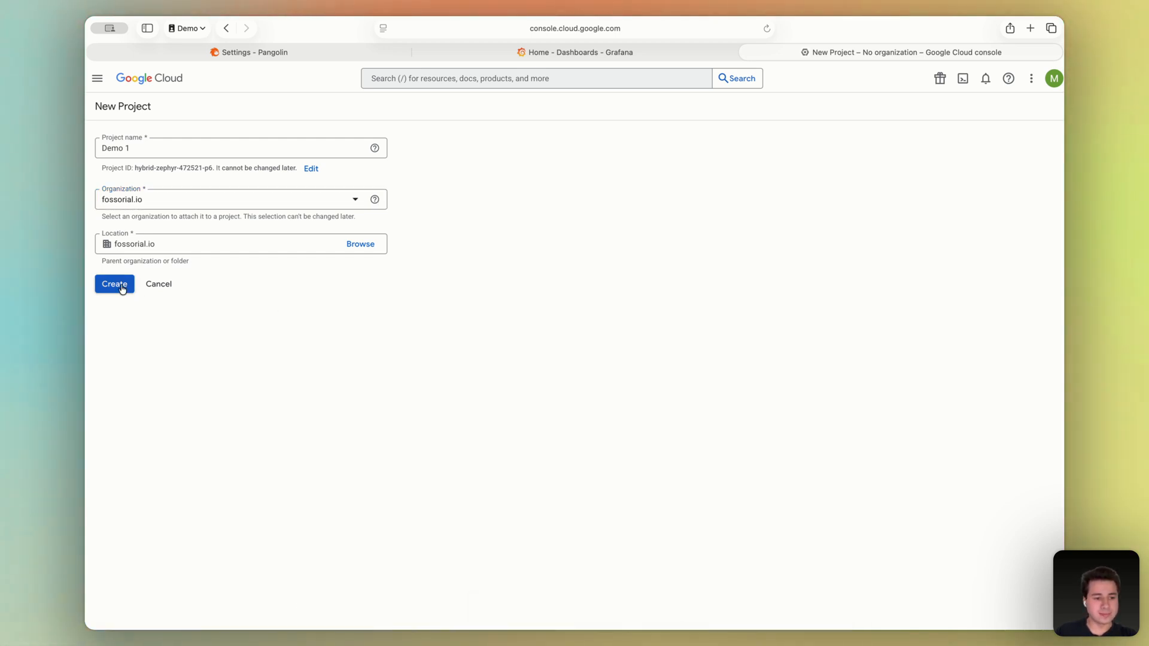
click(115, 285)
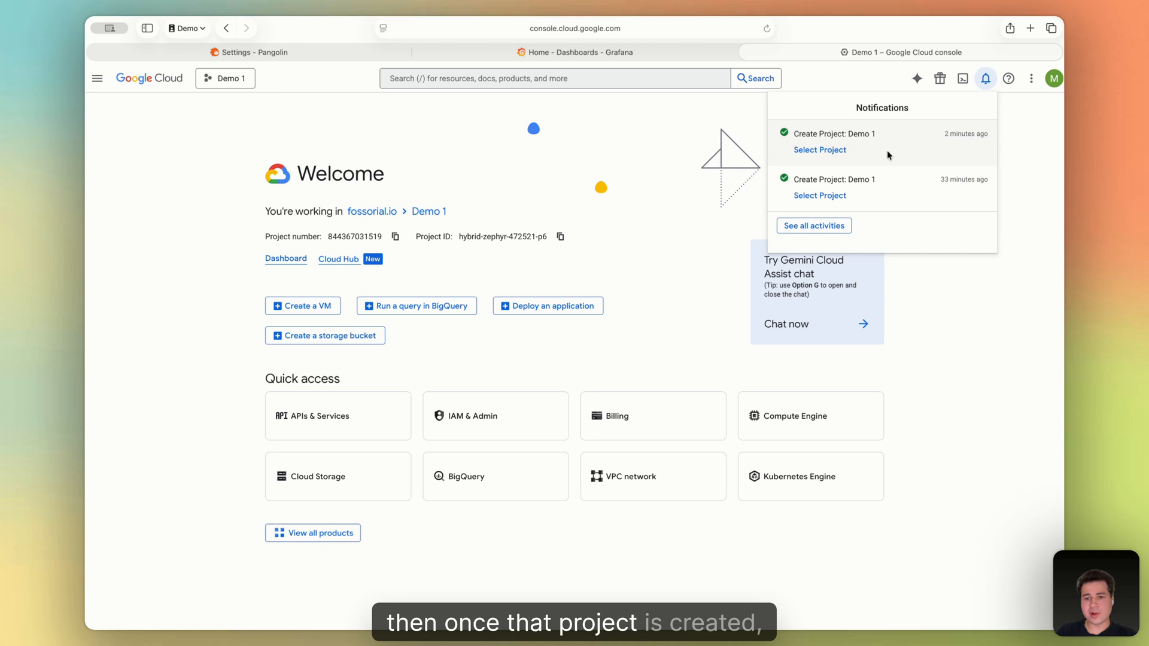
mouse_move(984, 96)
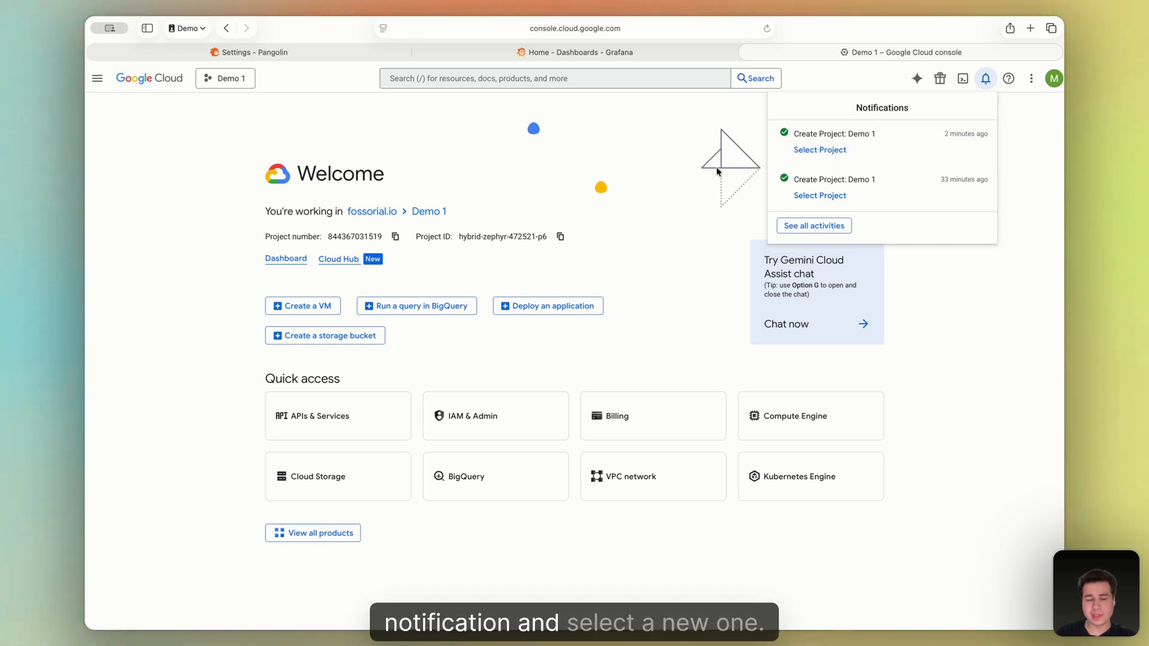
click(985, 79)
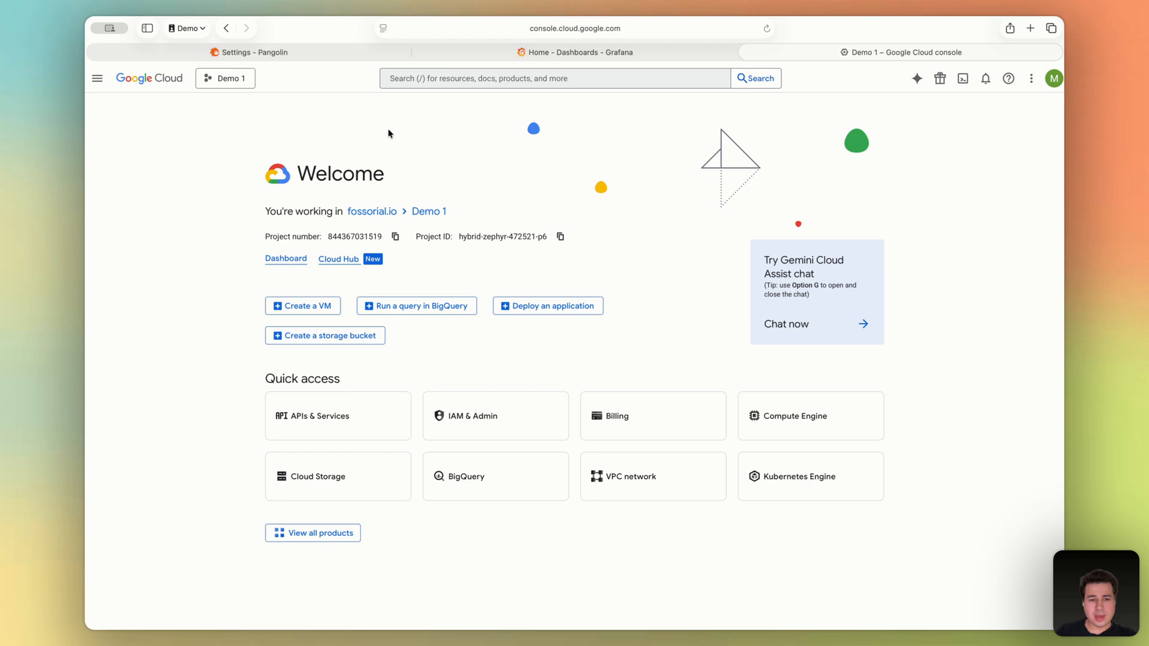
Find Google Auth Platform and set app name Pangolin with own account as support email
click(554, 79)
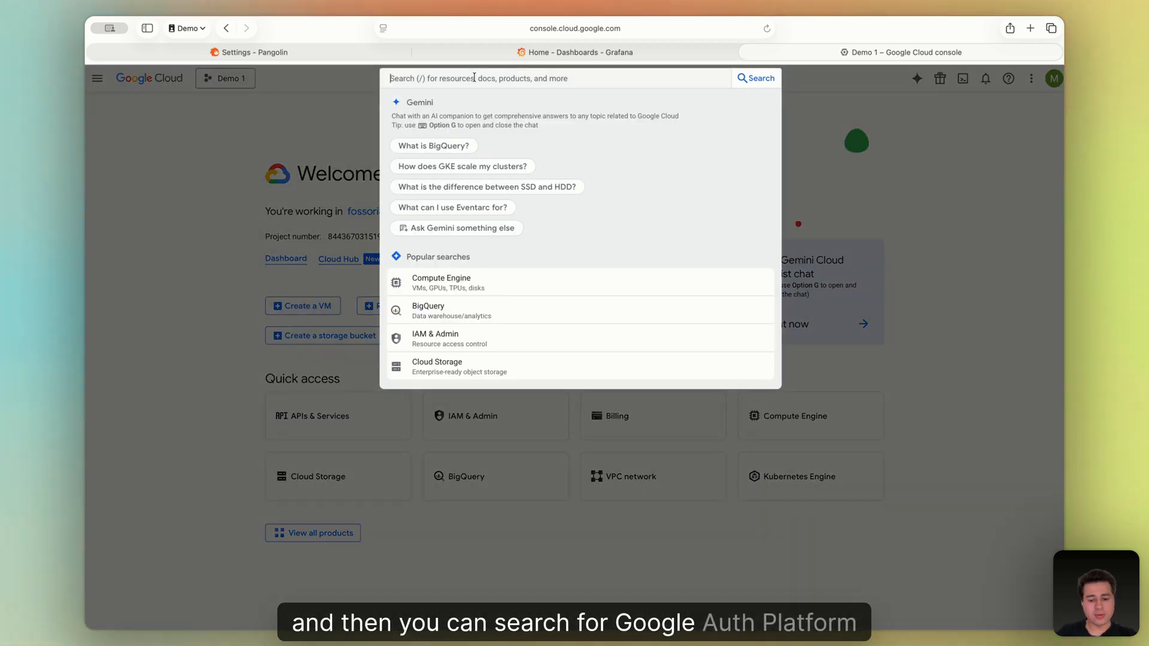
text(google auth platform)
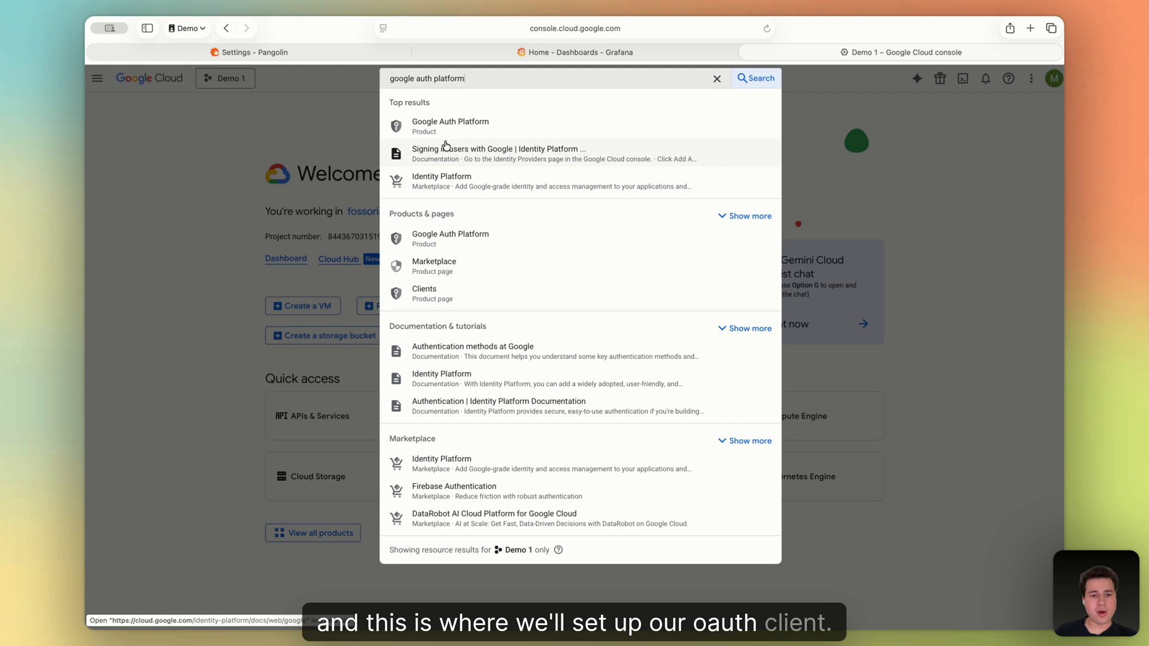
click(450, 125)
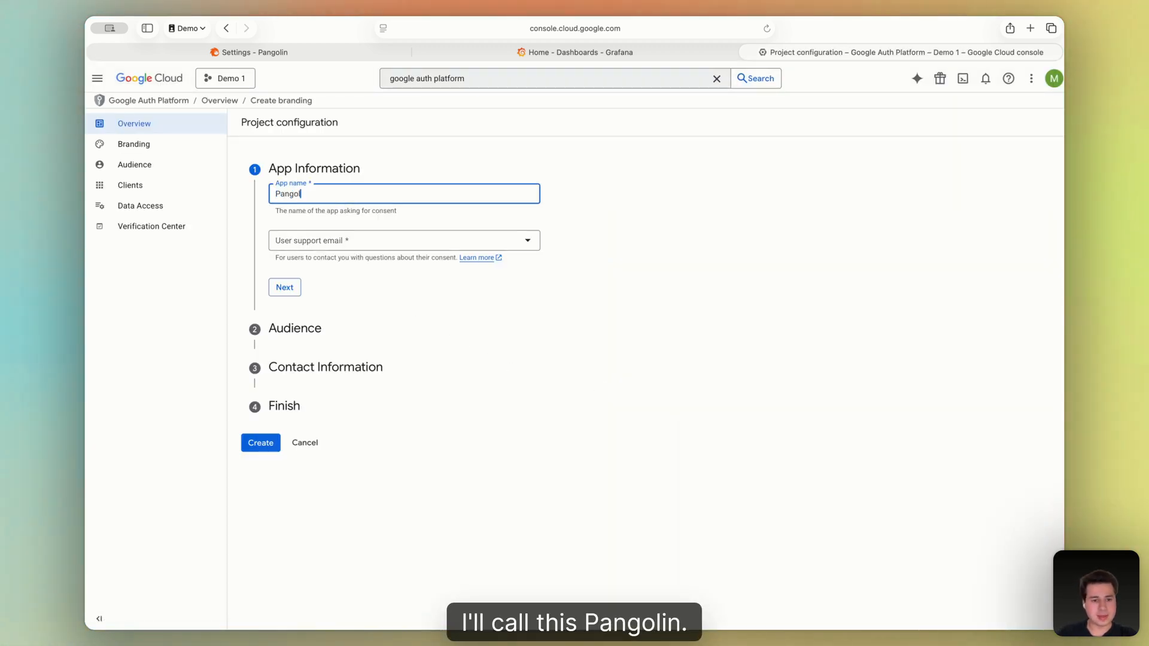
click(403, 241)
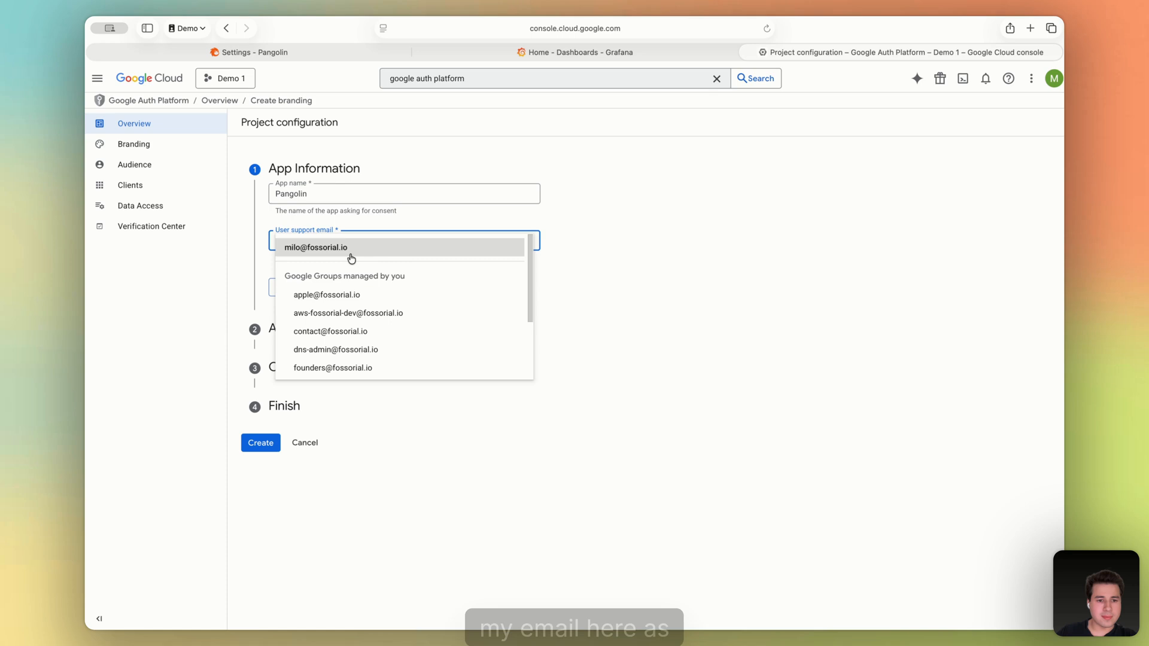
click(316, 247)
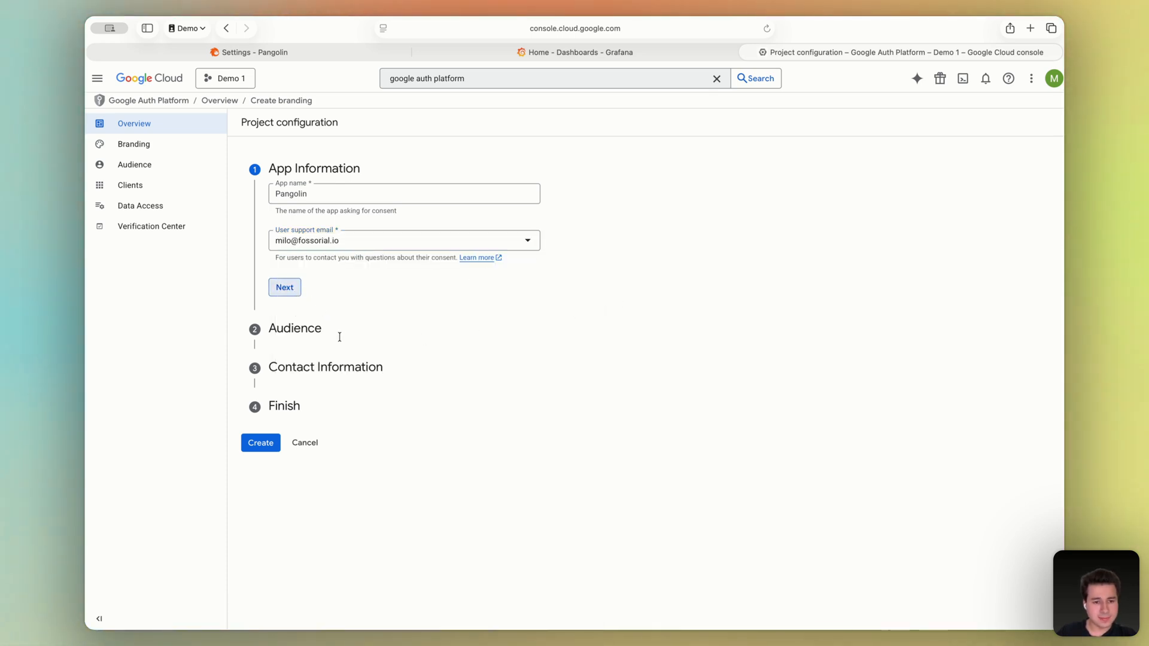
click(284, 287)
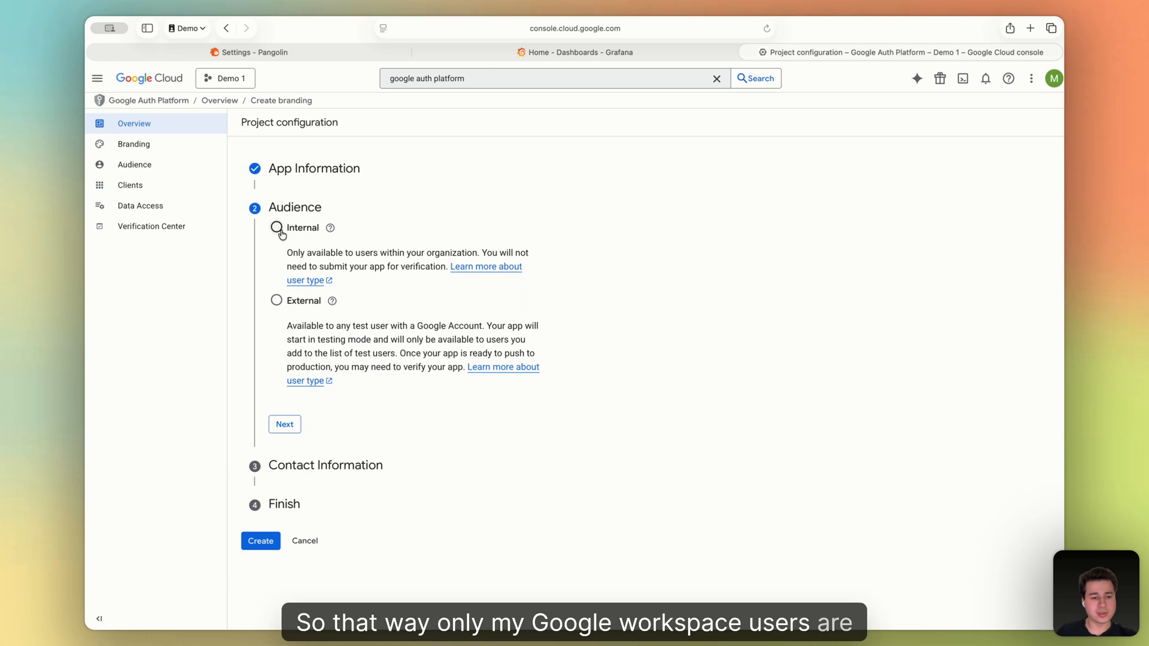
Set audience to Internal, add the contact email and accept the user data policy
click(276, 228)
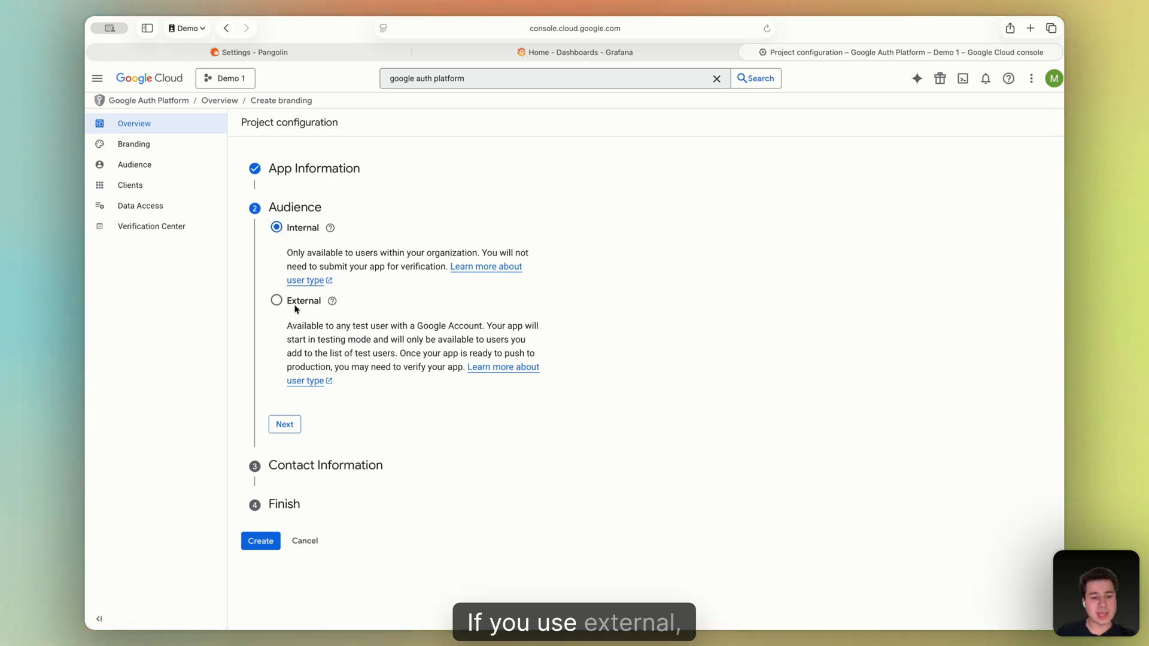
mouse_move(469, 318)
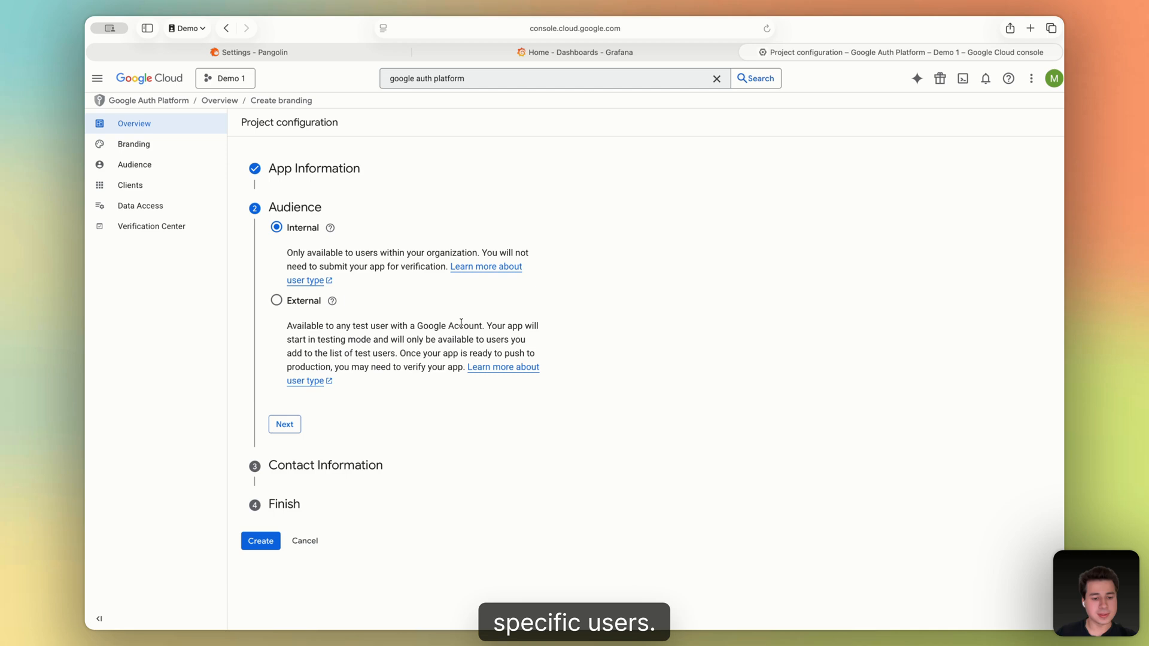
click(285, 424)
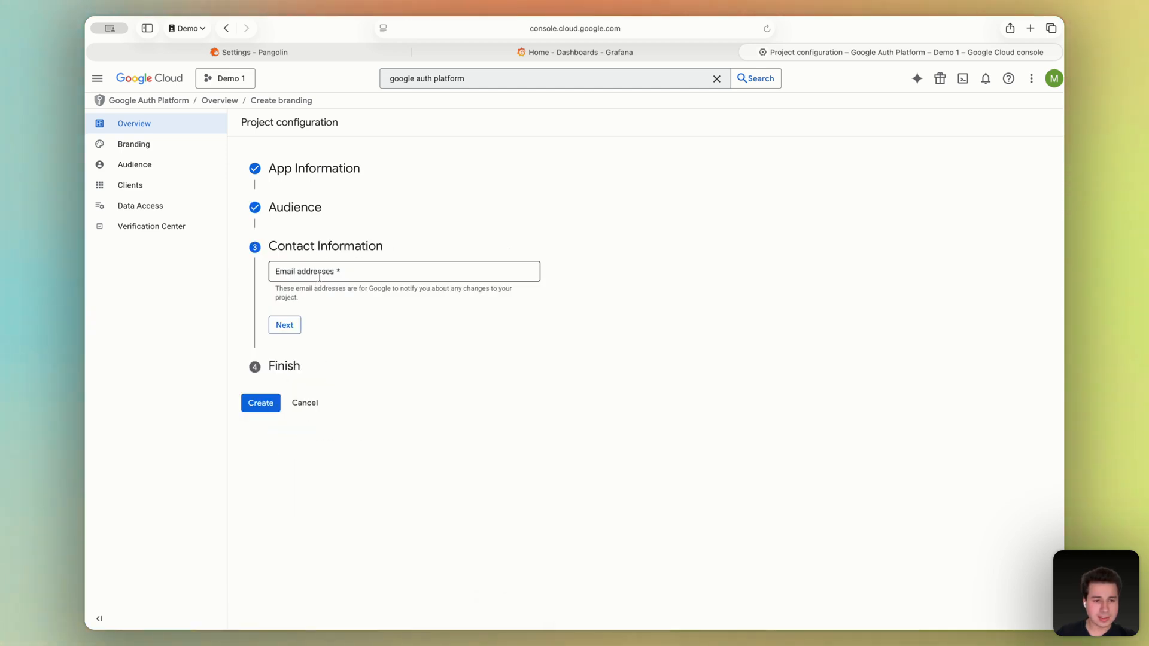
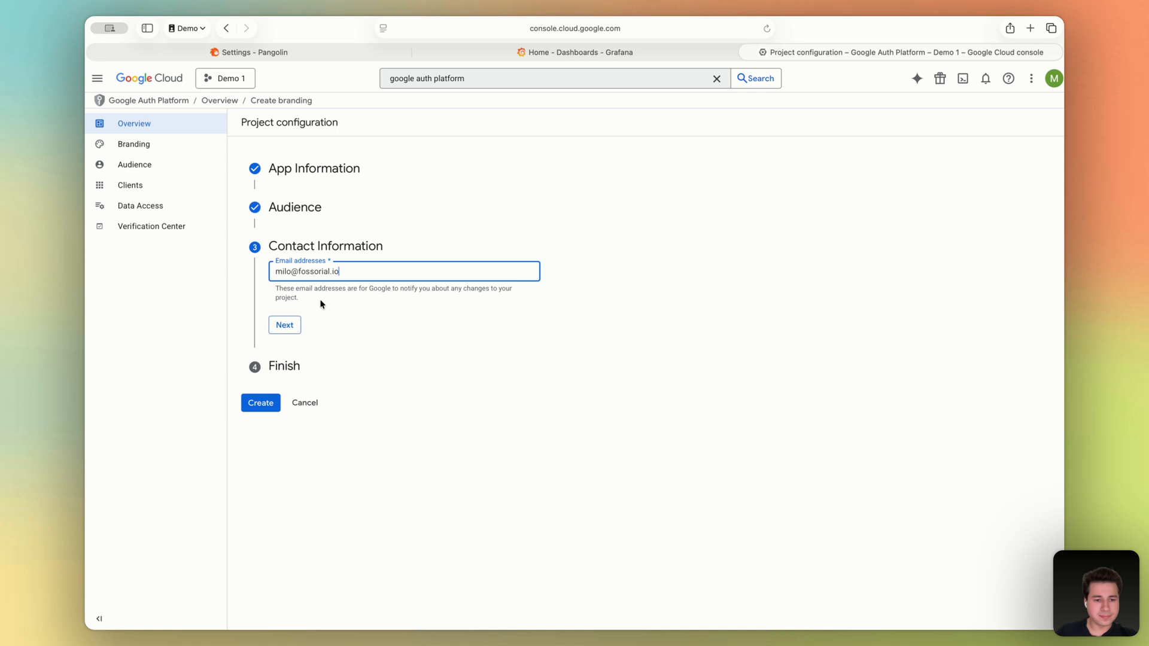
click(284, 324)
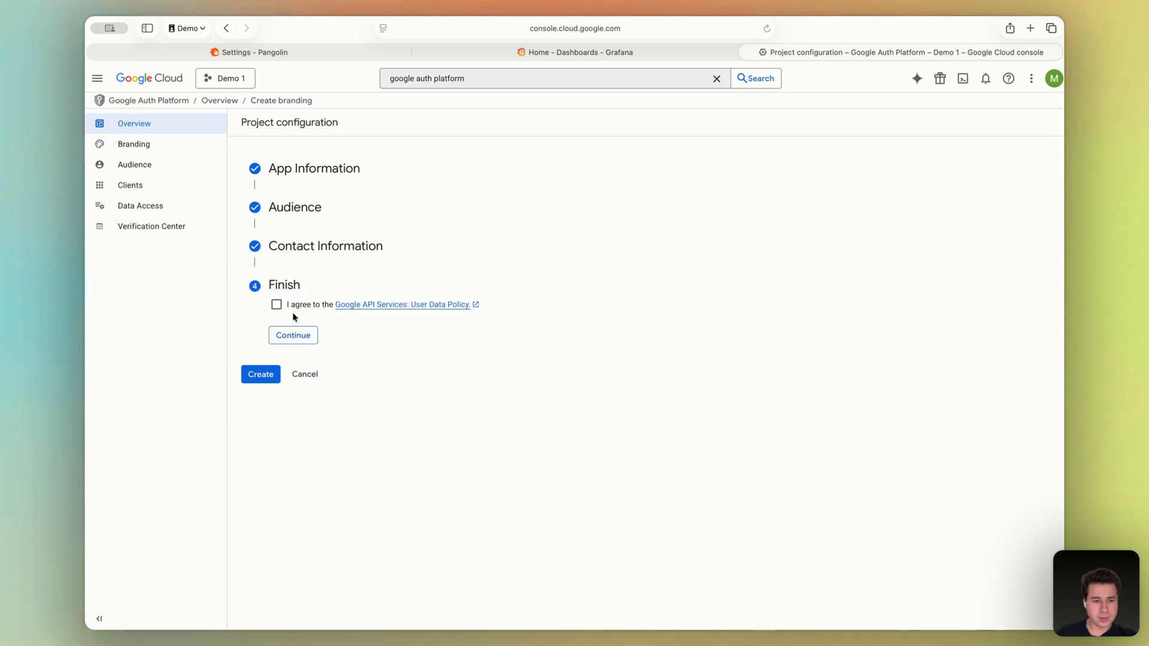
click(260, 375)
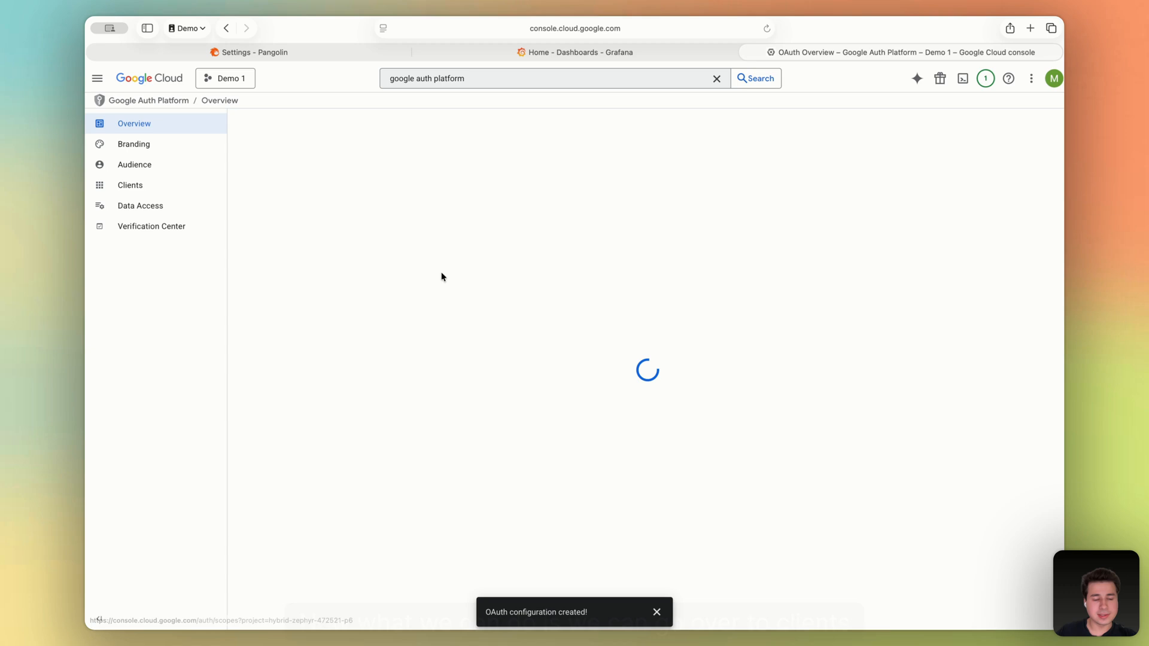
Create a Web application OAuth client with no URIs and return to Pangolin
click(129, 184)
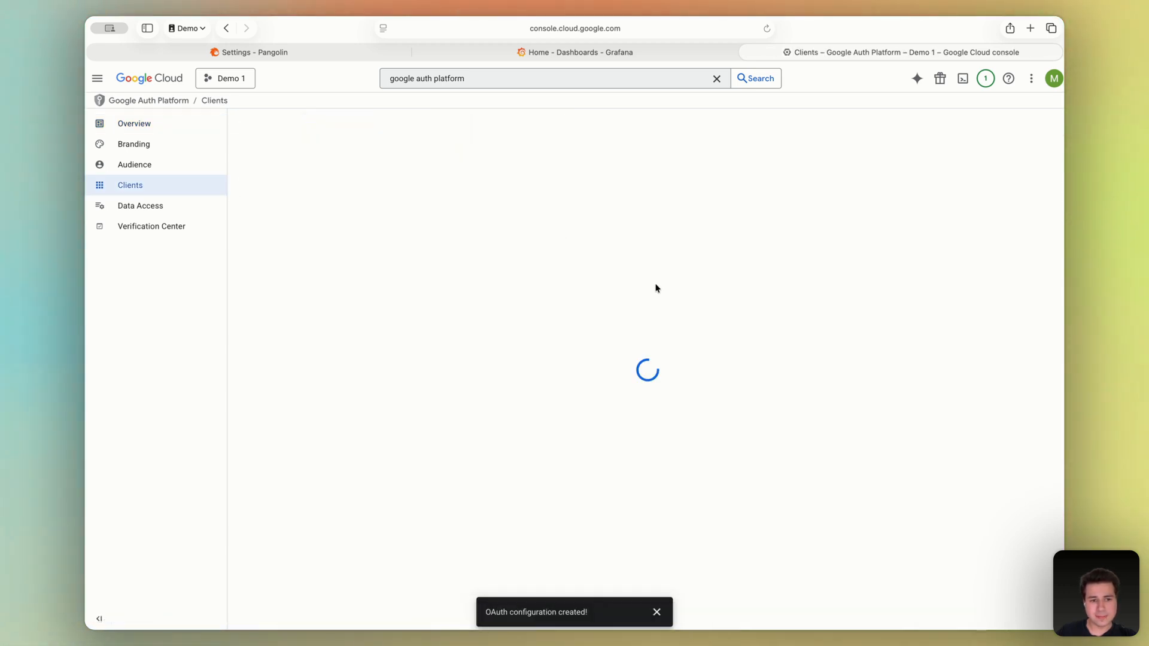
click(386, 207)
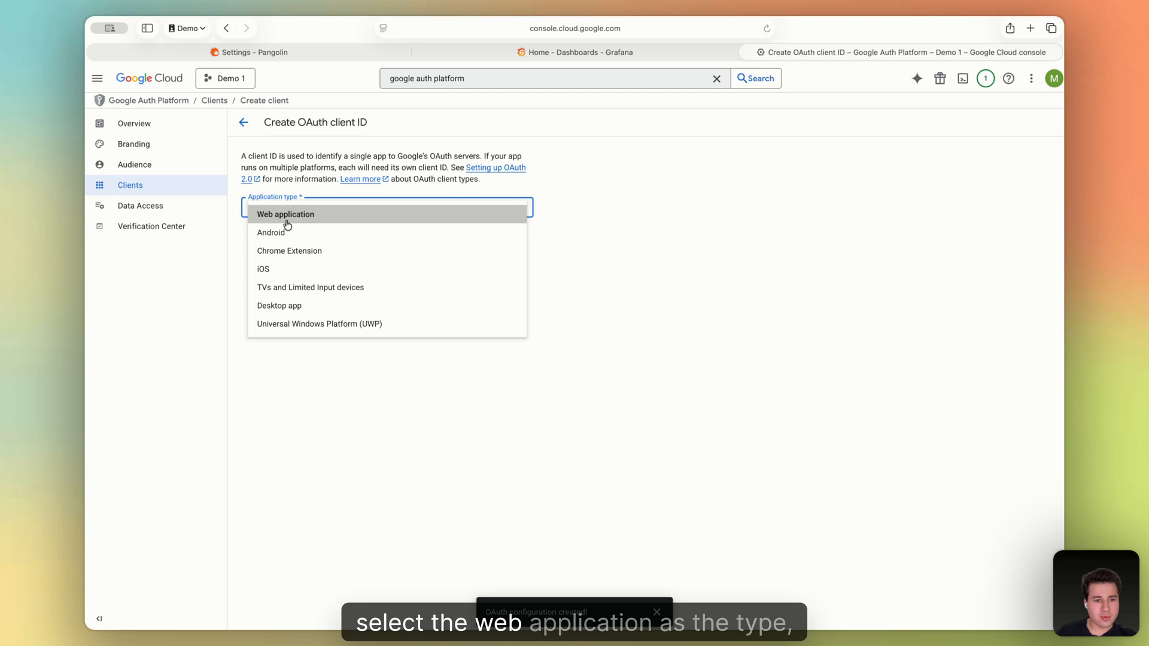
click(286, 214)
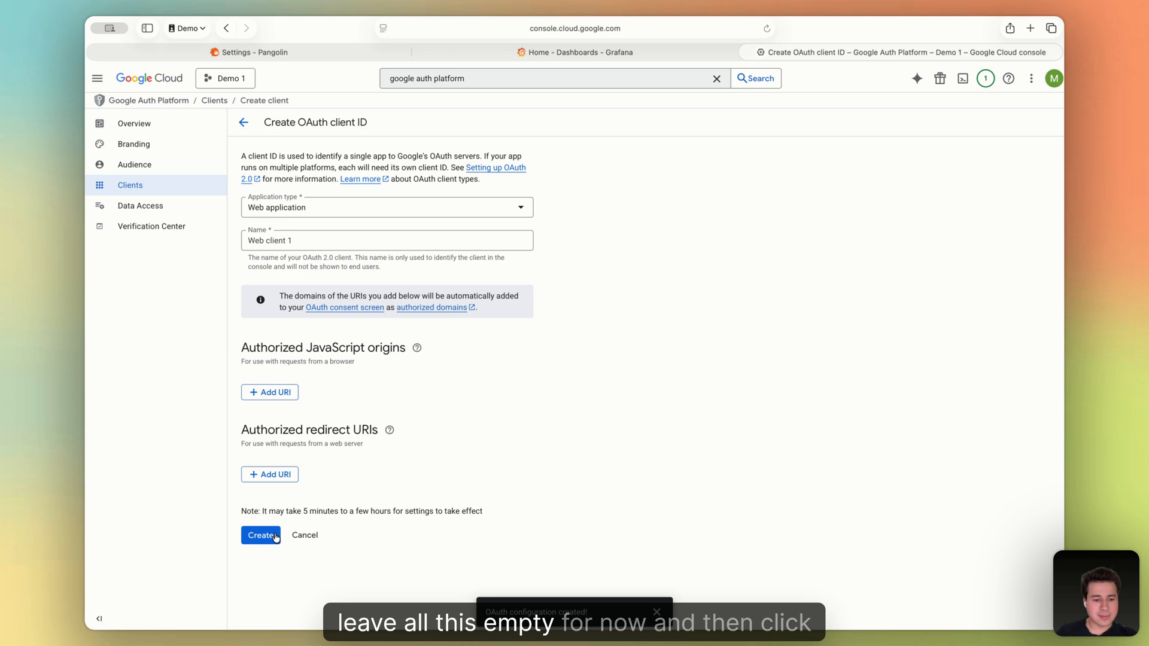
click(260, 535)
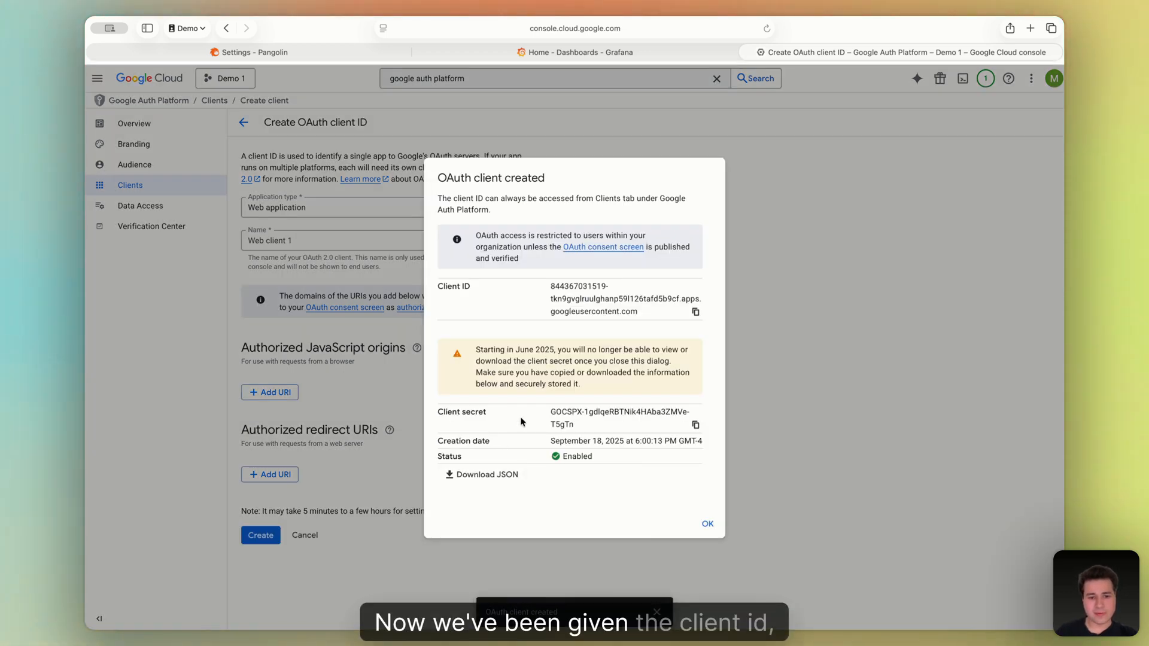
click(694, 312)
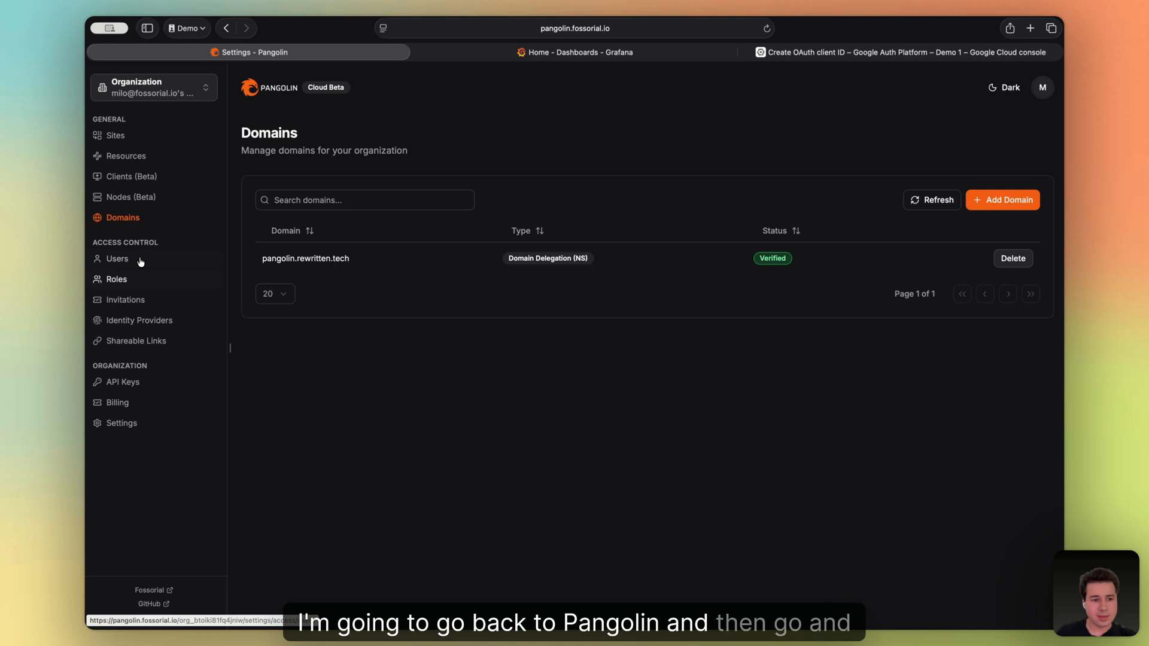
Start a Google identity provider with the client ID and secret and enable auto provisioning
click(138, 321)
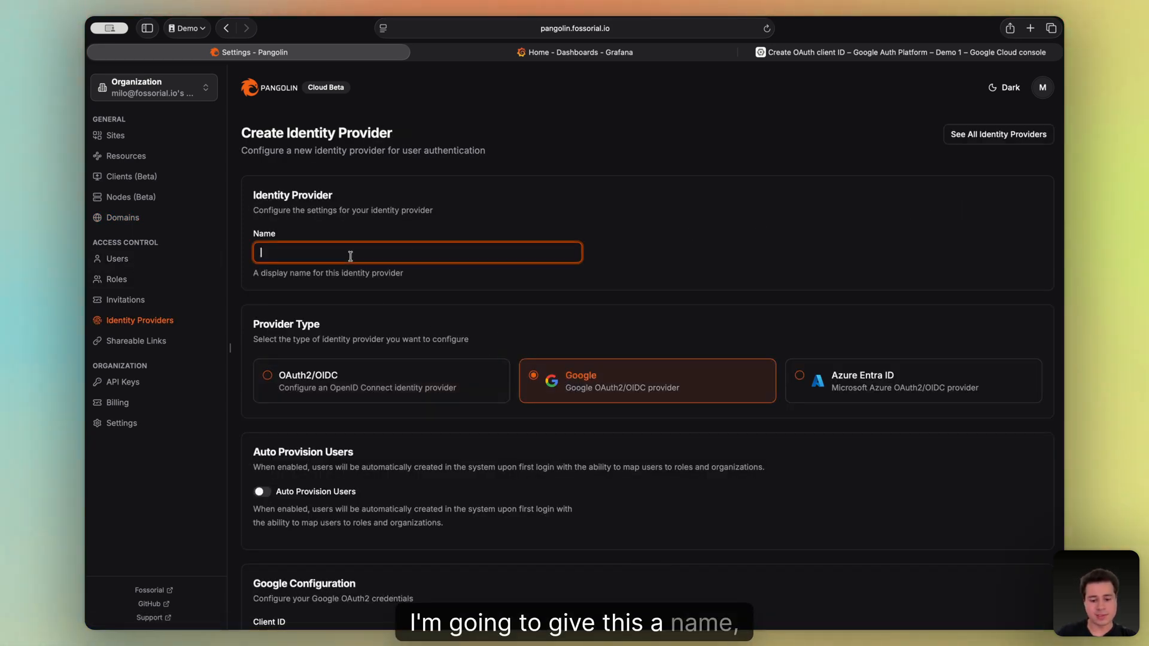
scroll(down, 3)
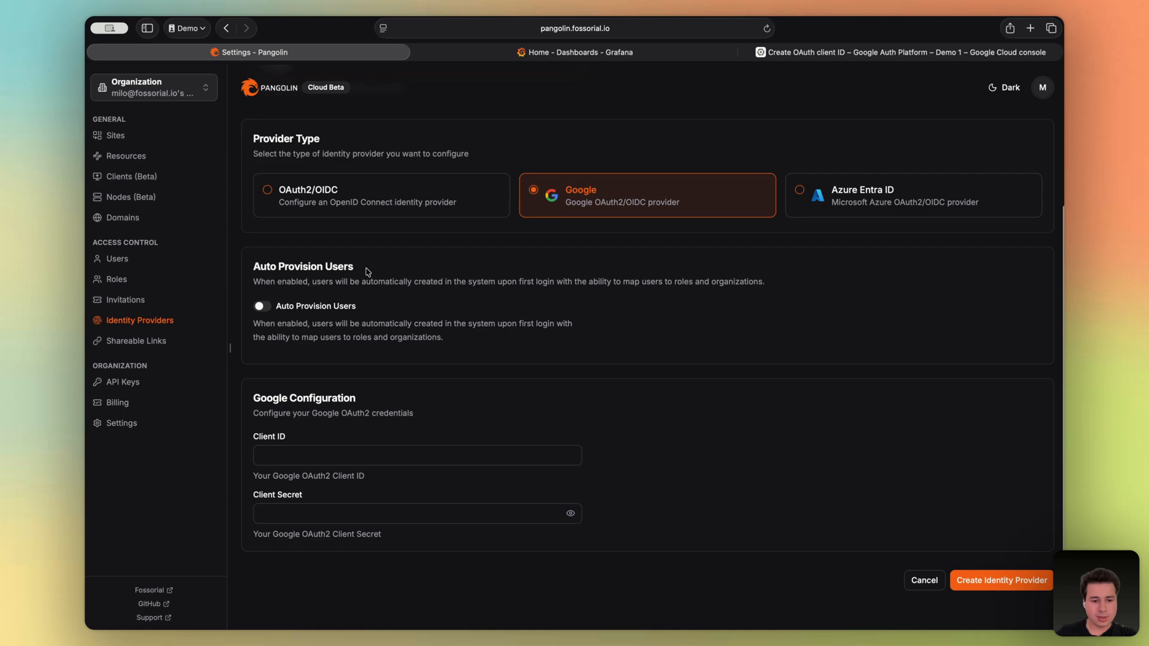
text(844367031519-tkn9gvglruulghanp59l126tafd5b9cf.apps.googleusercontent.com)
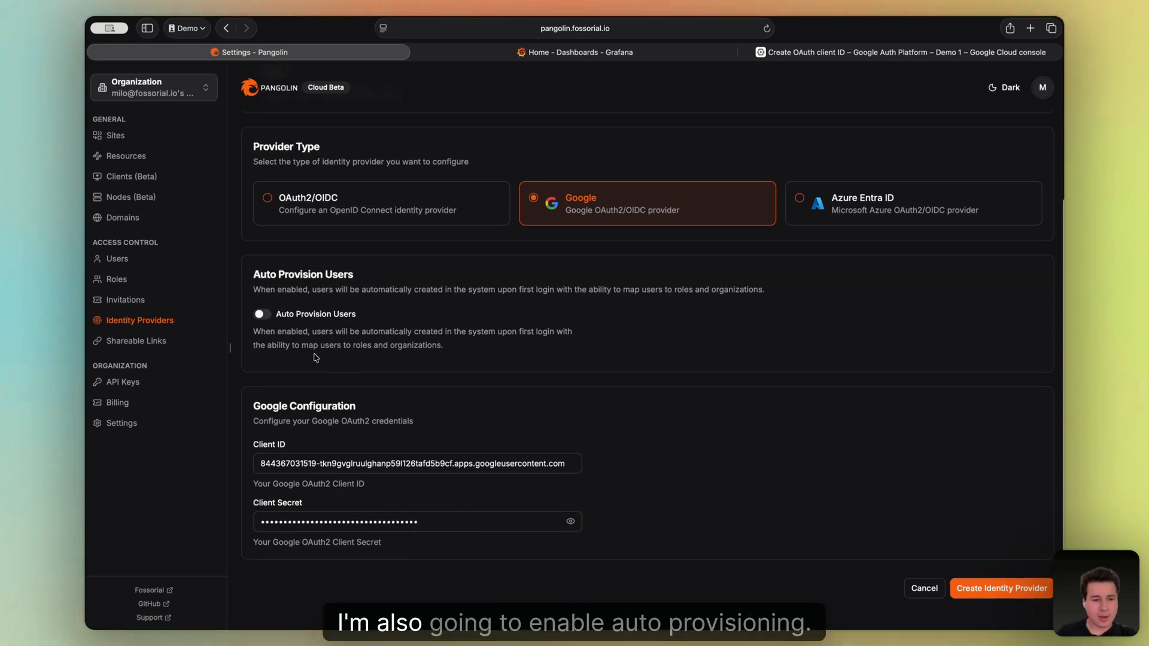
click(261, 313)
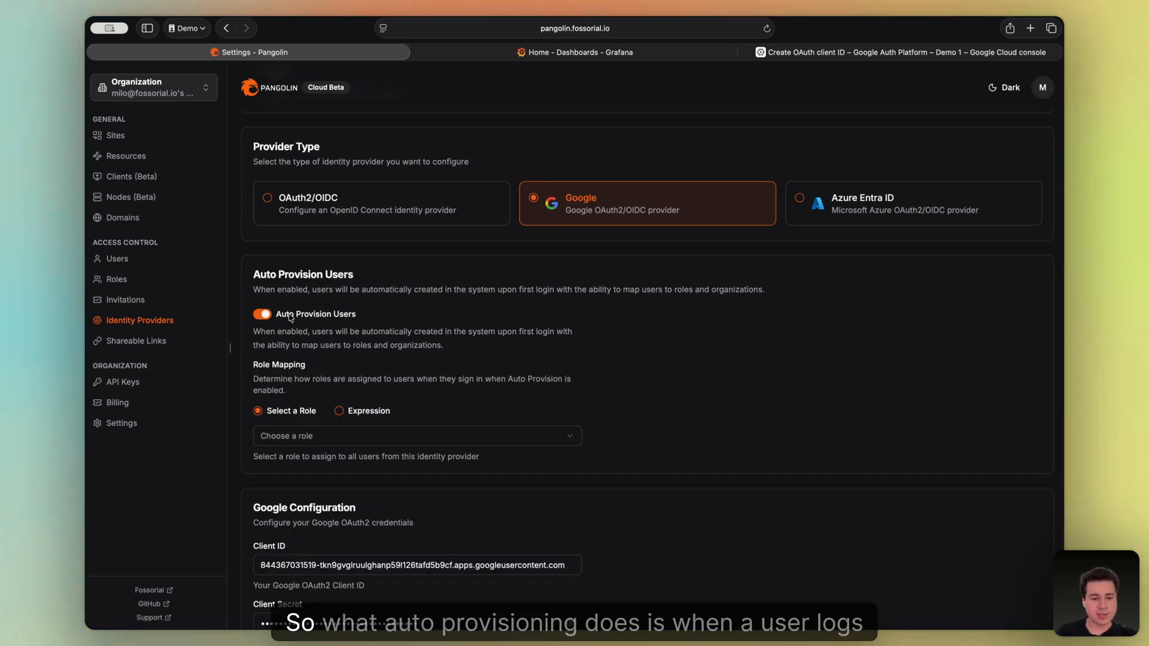
mouse_move(373, 361)
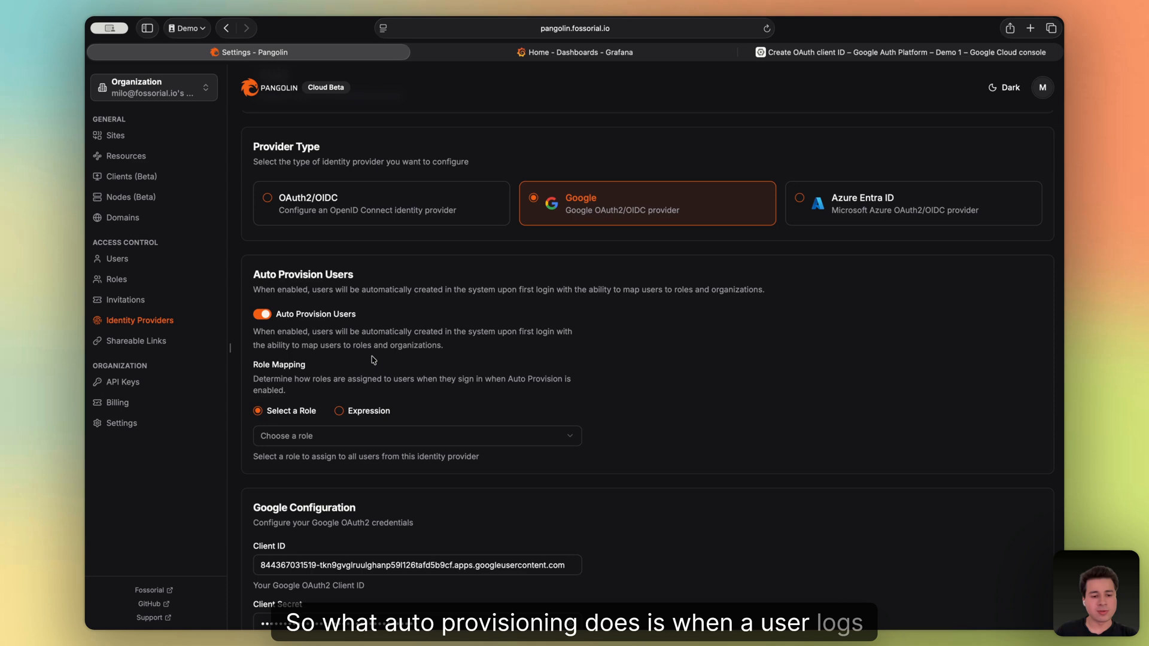
Assign the fixed Admin role to provisioned users and create the identity provider
click(416, 436)
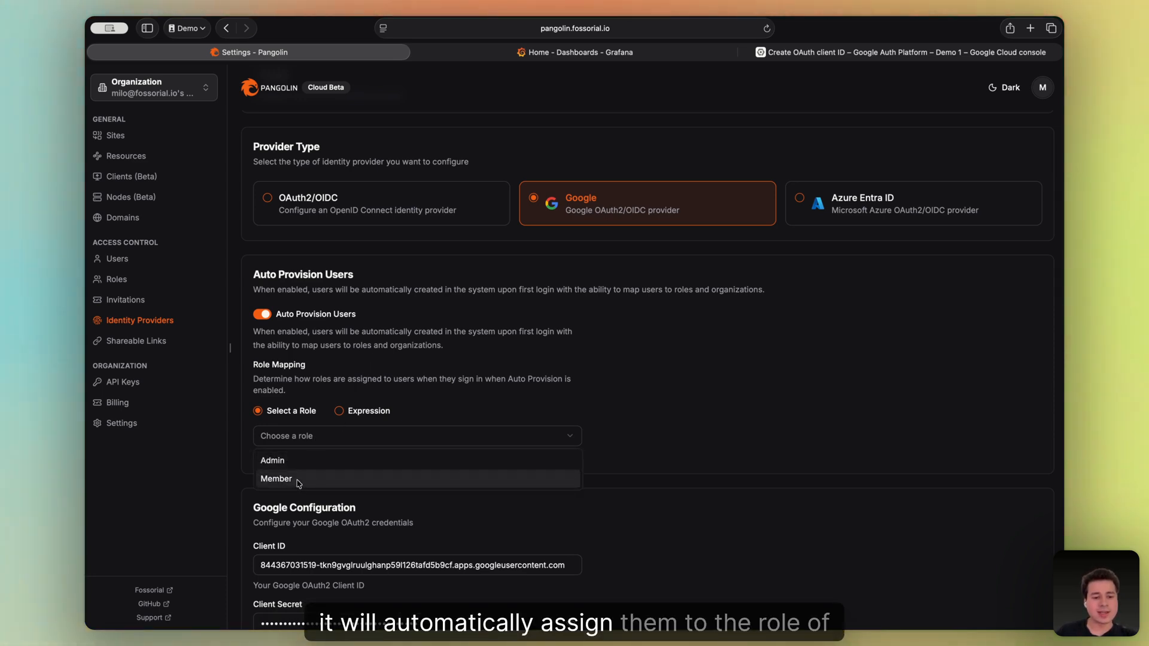
click(340, 411)
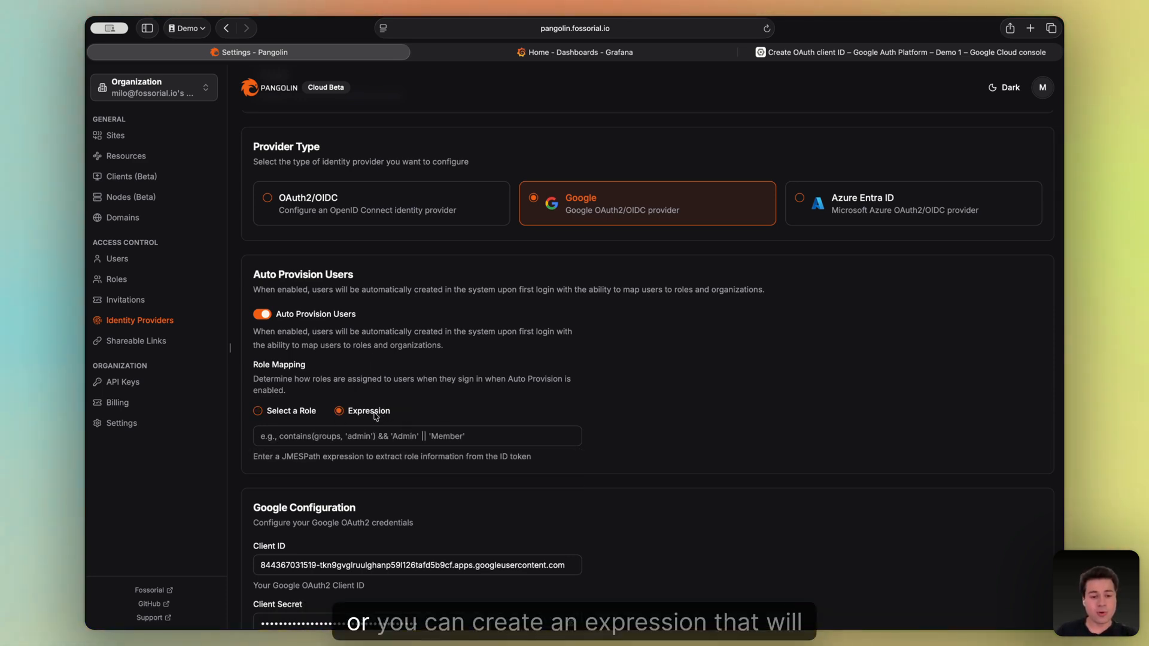
click(416, 436)
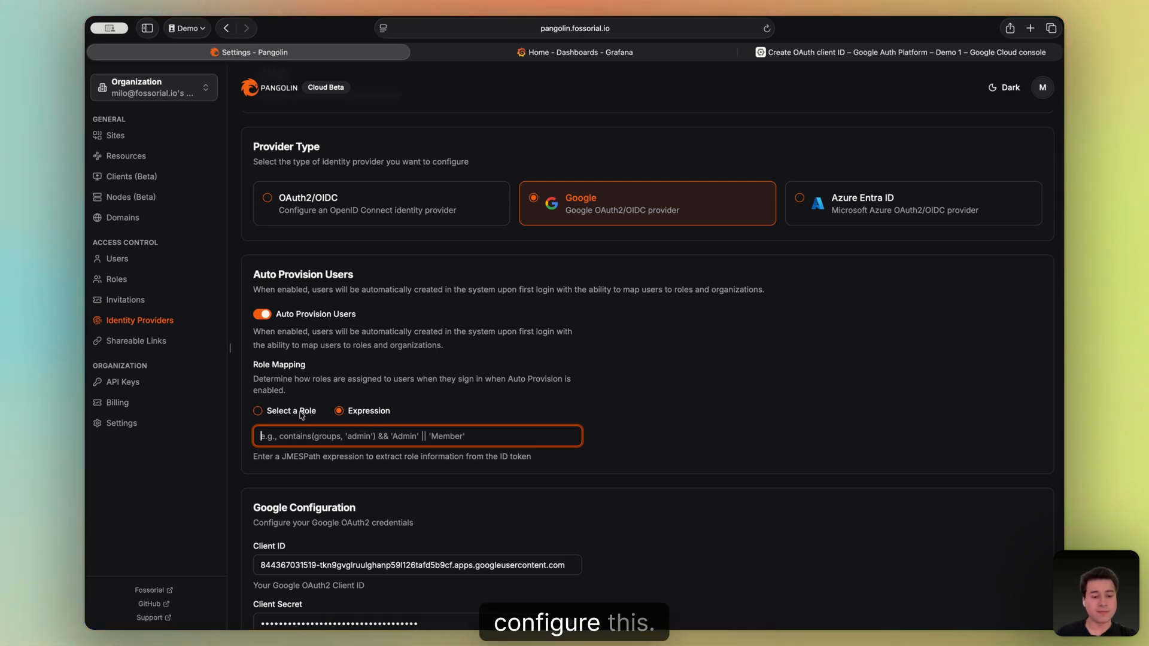
click(258, 411)
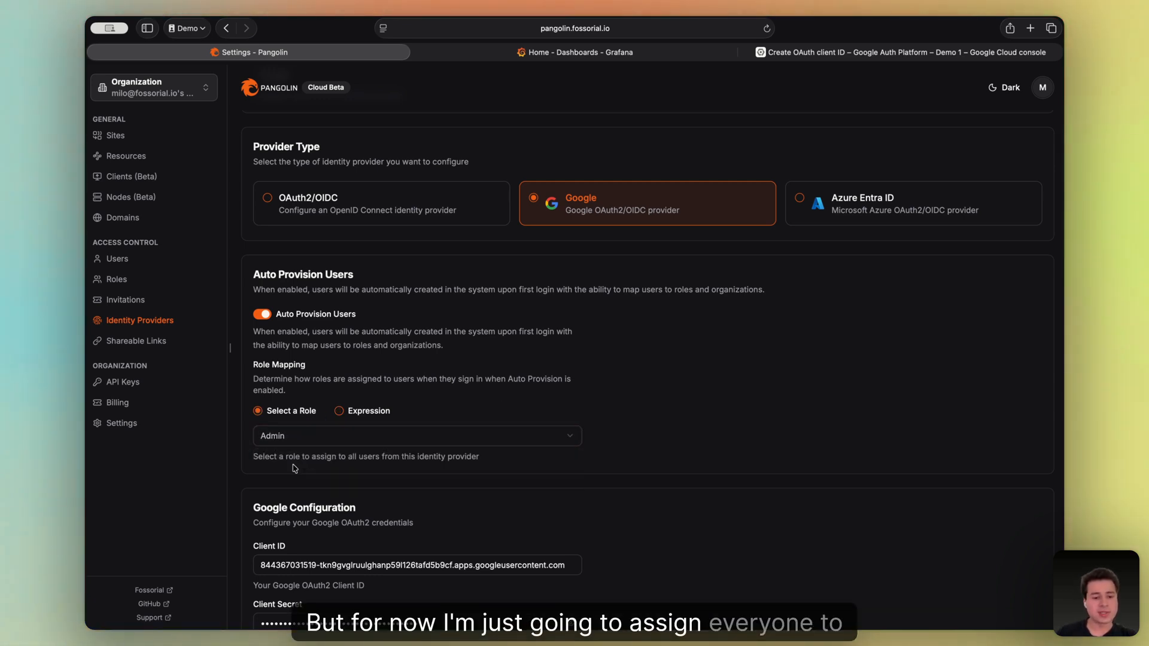
scroll(down, 3)
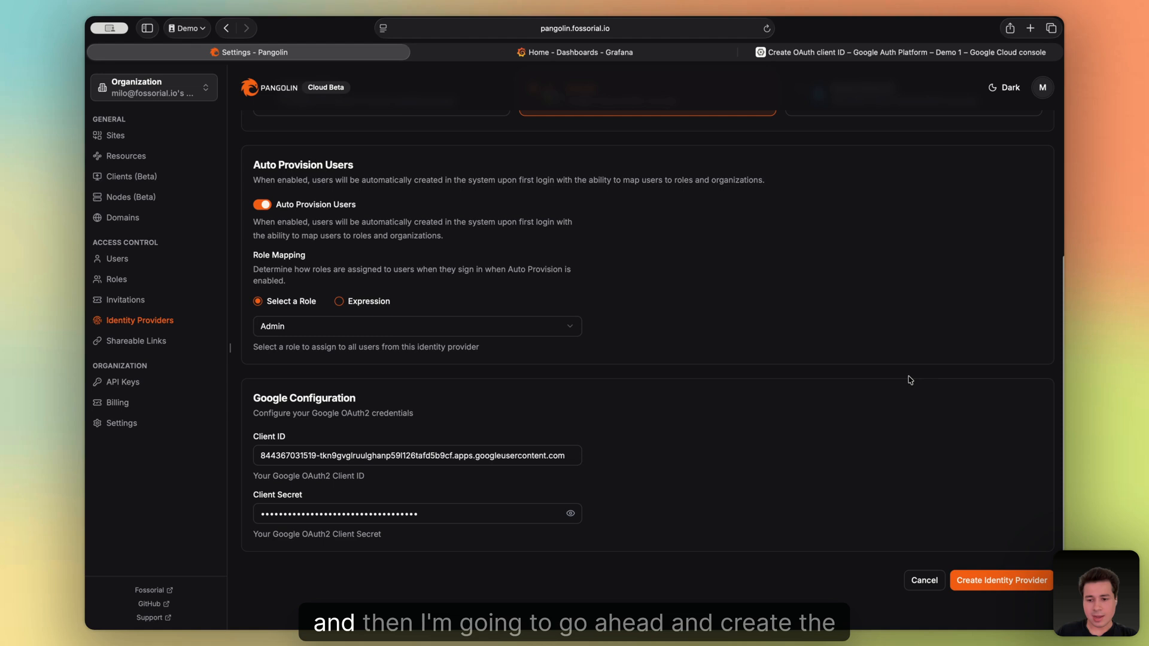
click(1001, 579)
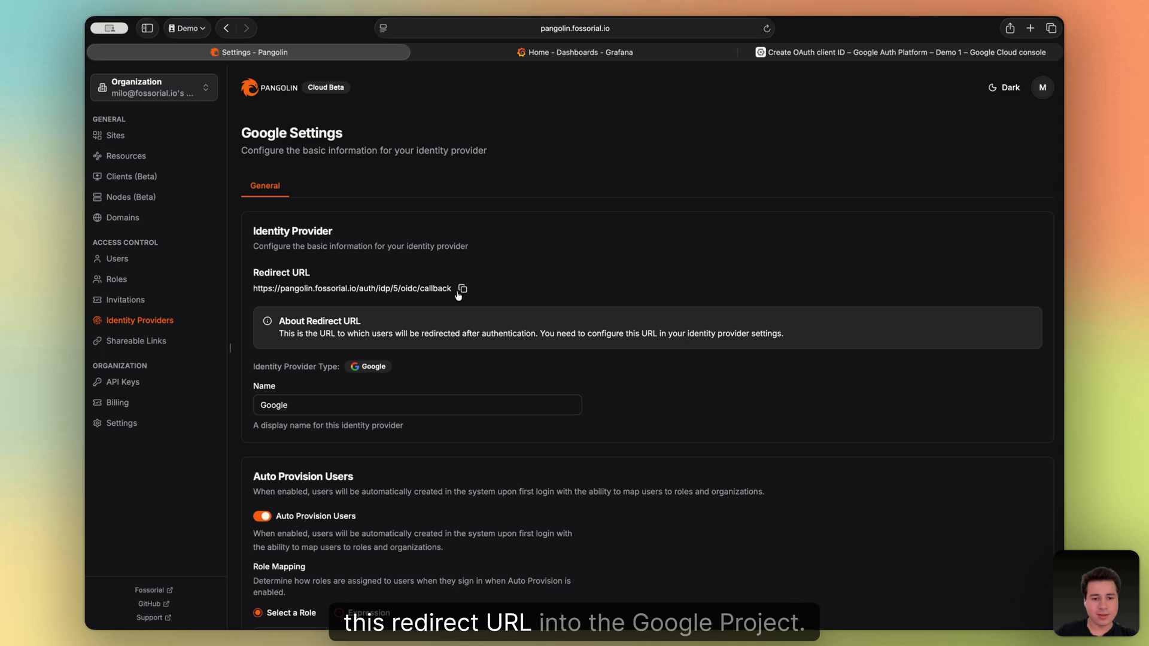
click(902, 51)
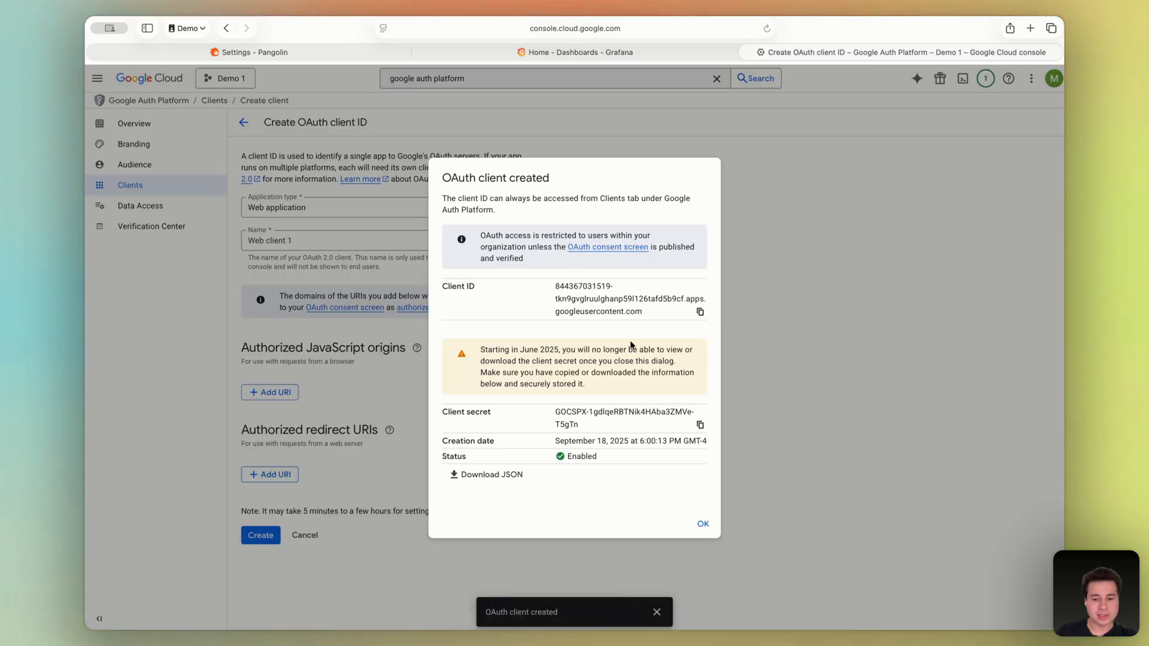
click(702, 523)
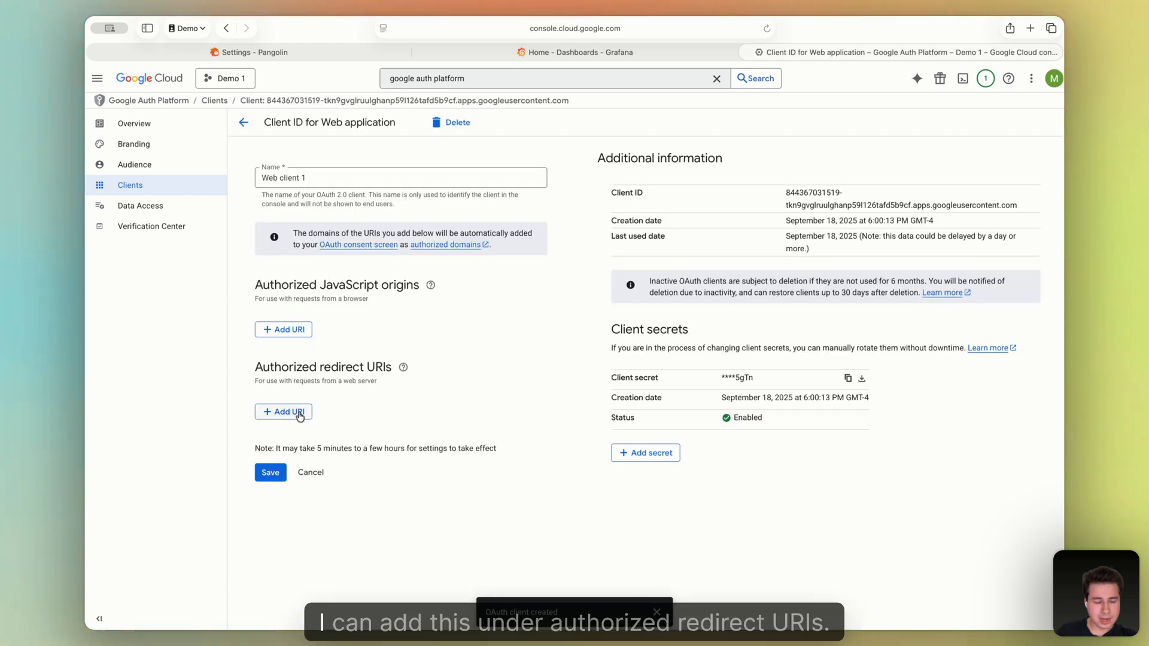
mouse_move(442, 363)
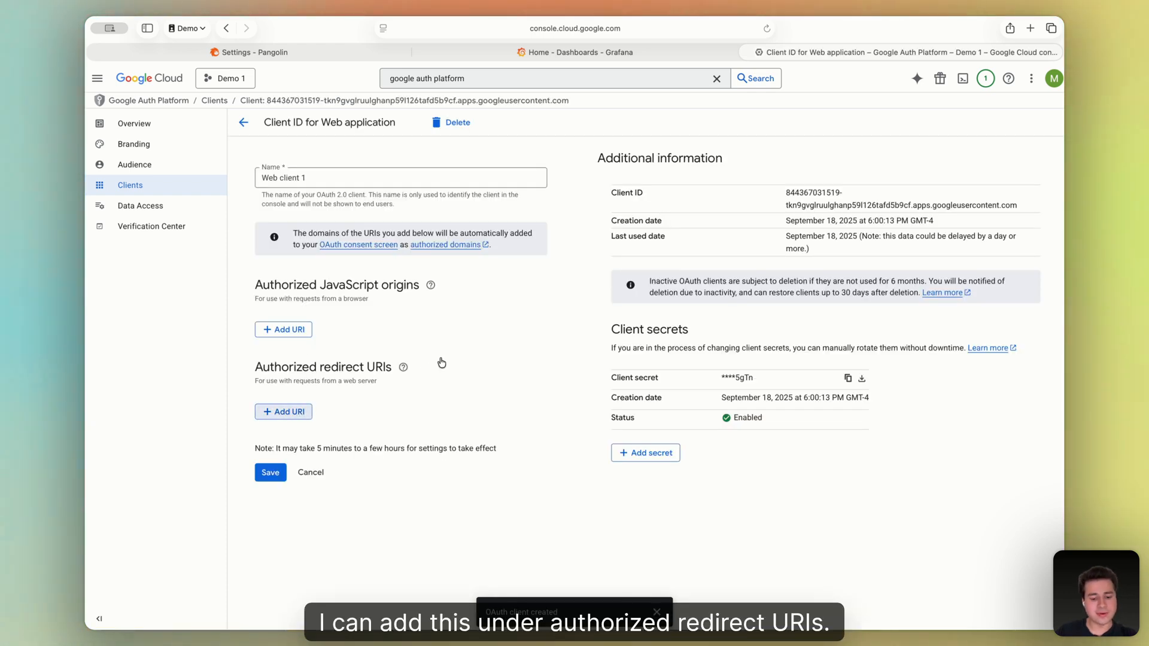
text(https://pangolin.fossorial.io/auth/idp/5/oidc/callback)
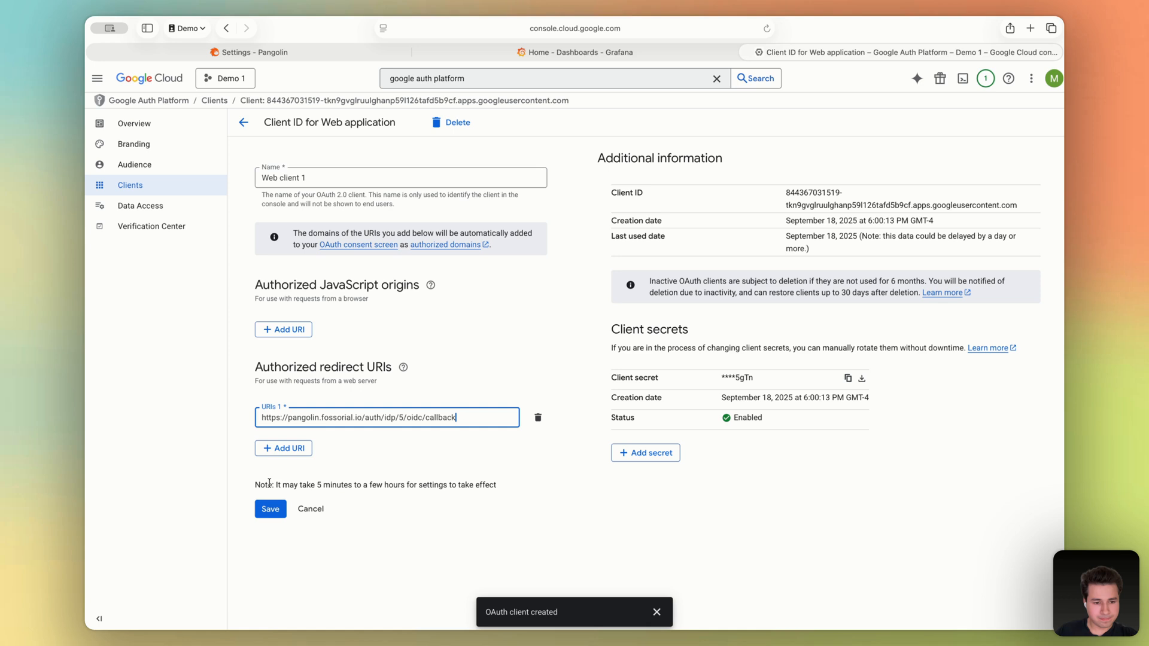
click(248, 52)
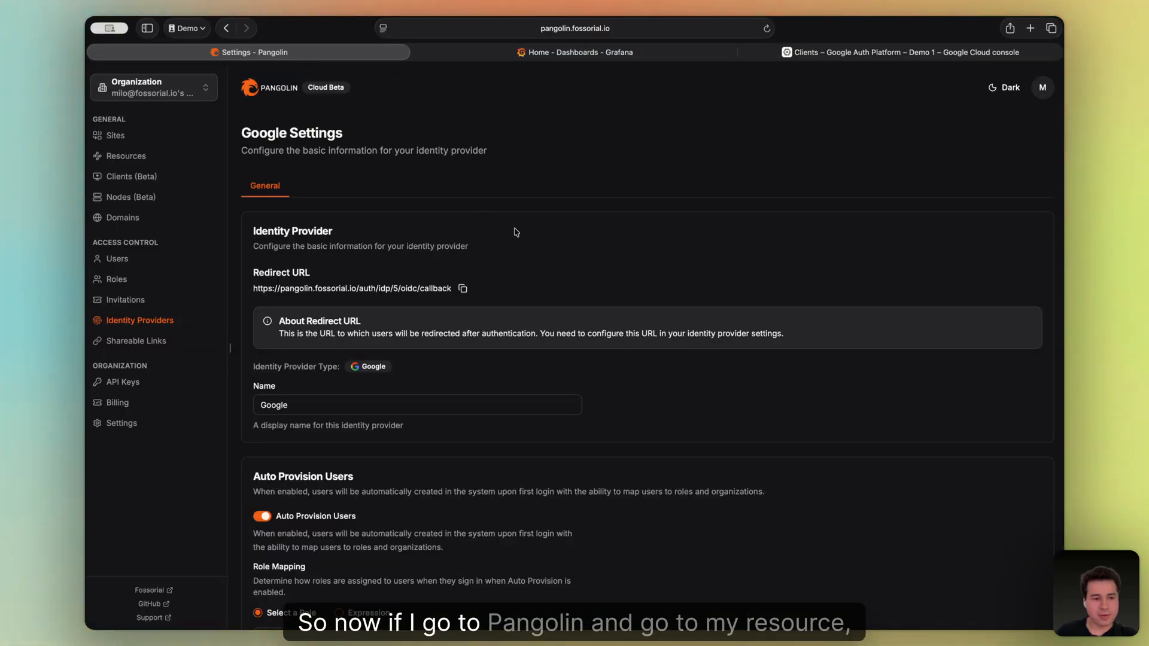
Visit the Grafana resource and sign in with the Google account, reaching the Grafana home
click(126, 156)
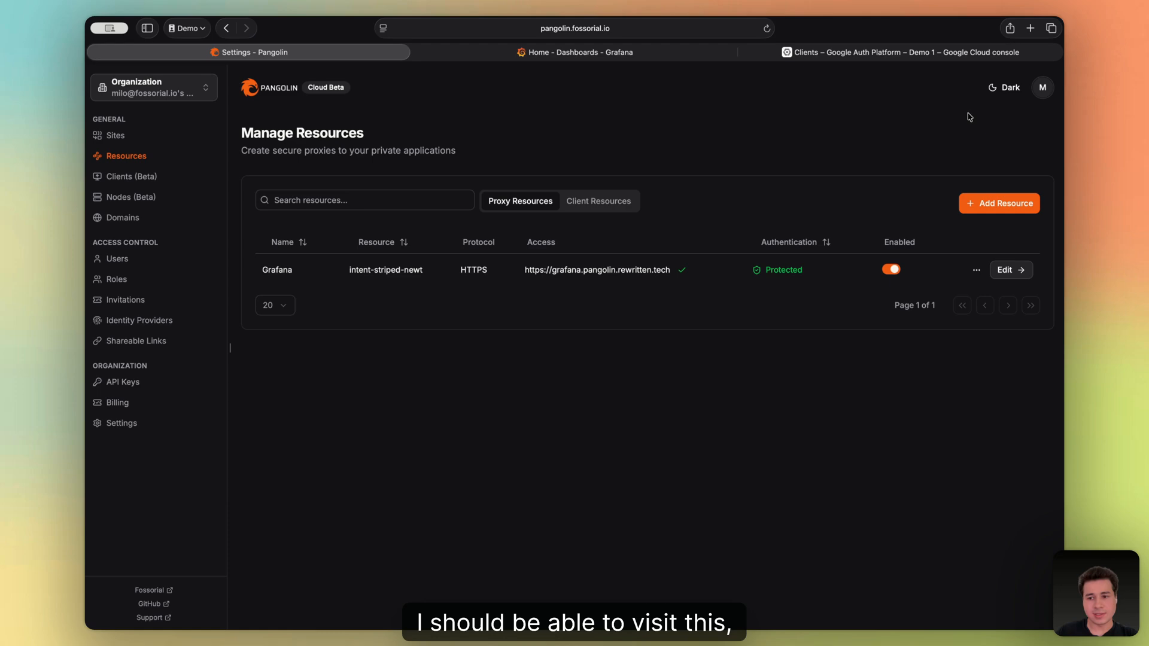
click(581, 51)
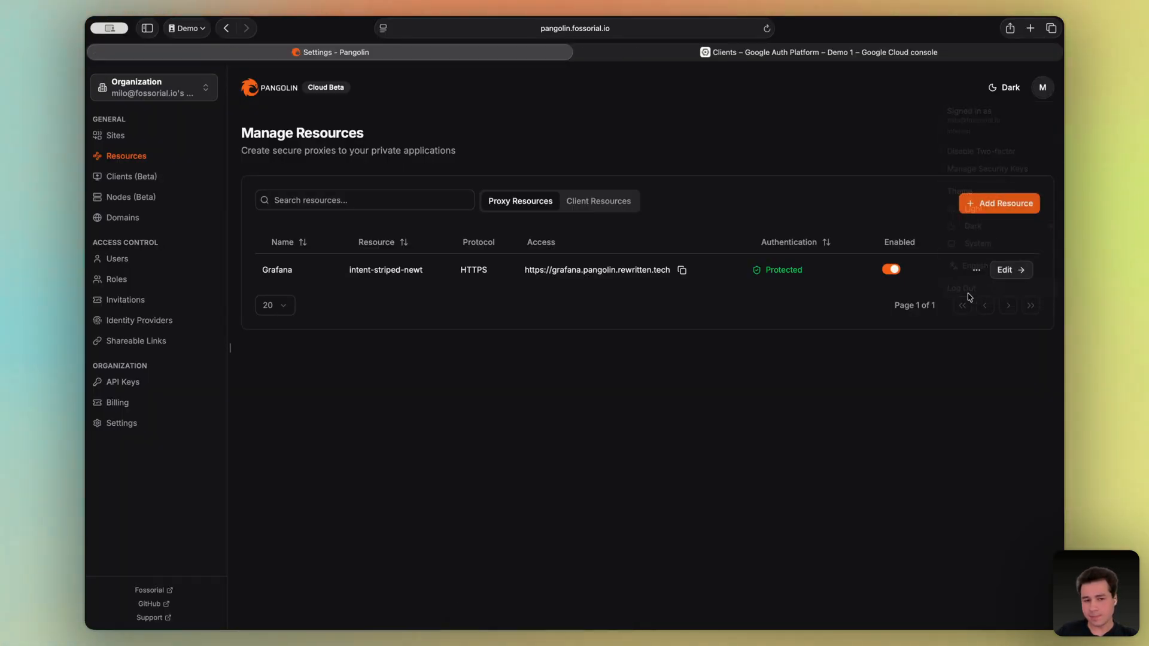
click(596, 270)
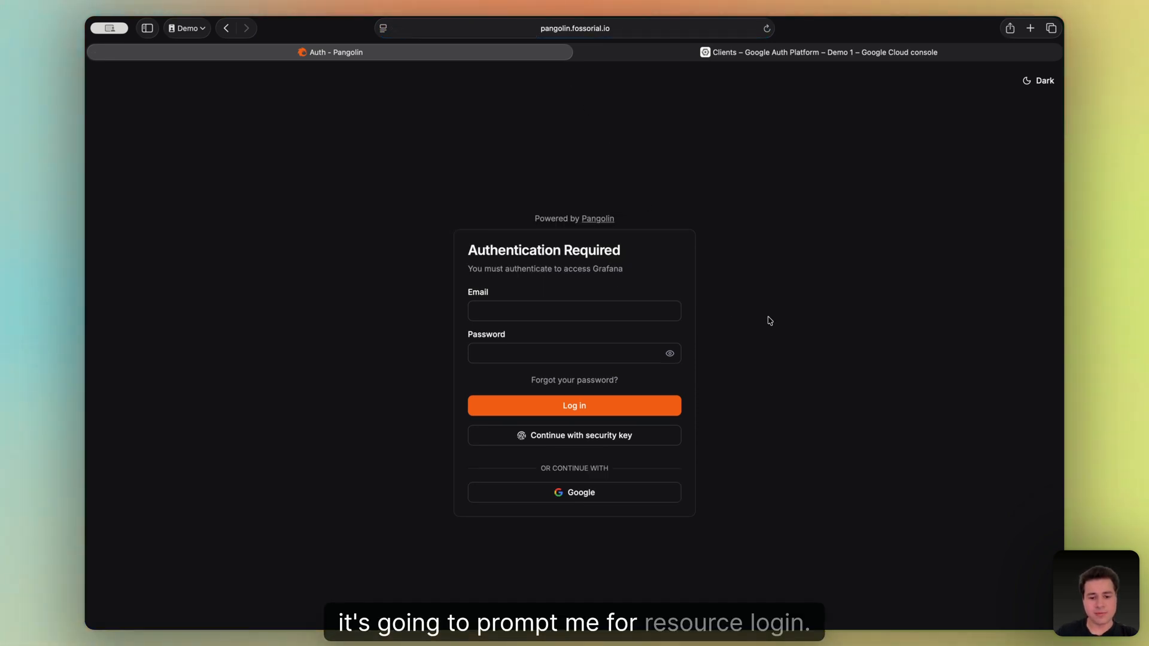
click(573, 492)
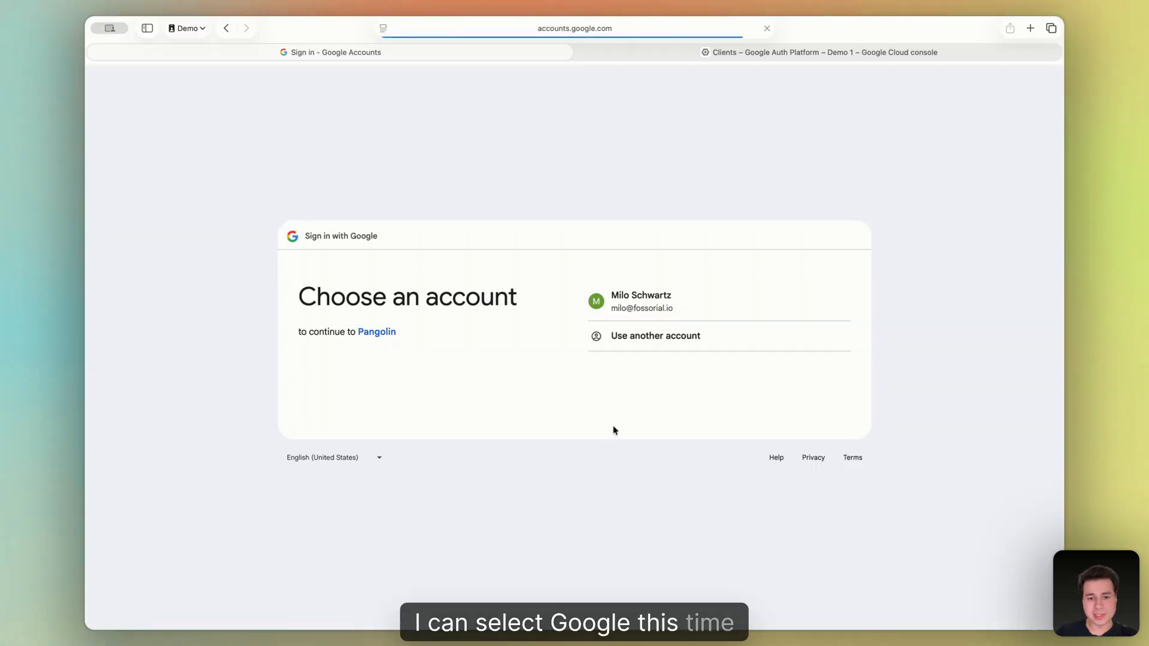
click(640, 300)
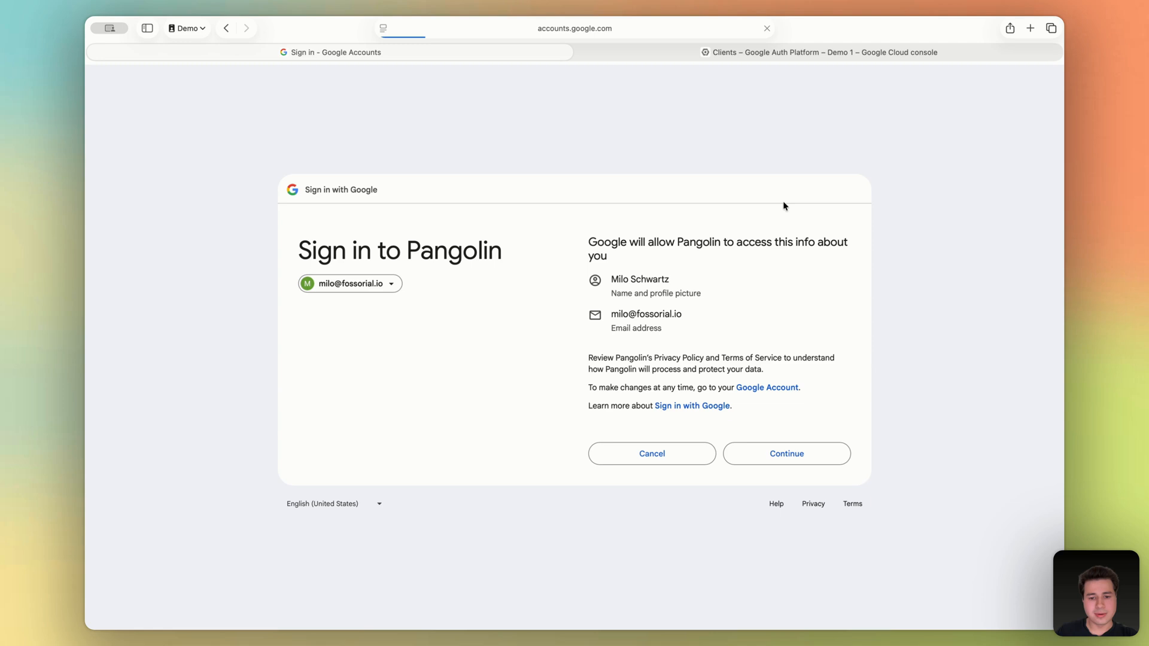
click(785, 454)
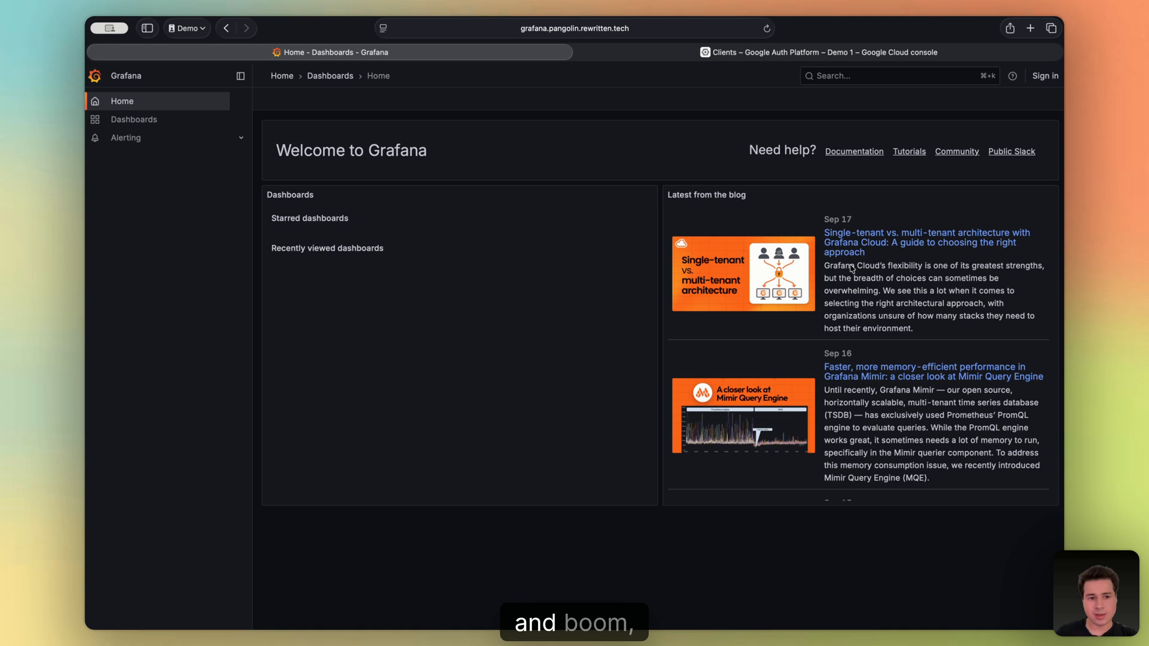
Review the Google-provisioned user's access controls: Admin role and auto provisioned
click(574, 28)
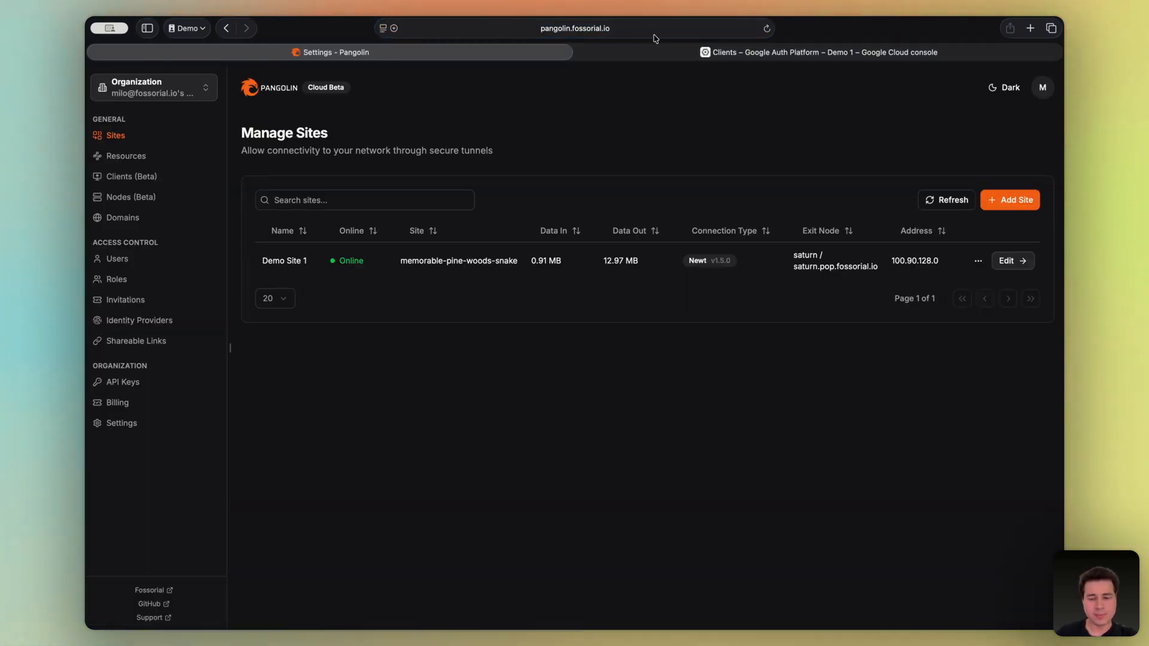
click(1042, 87)
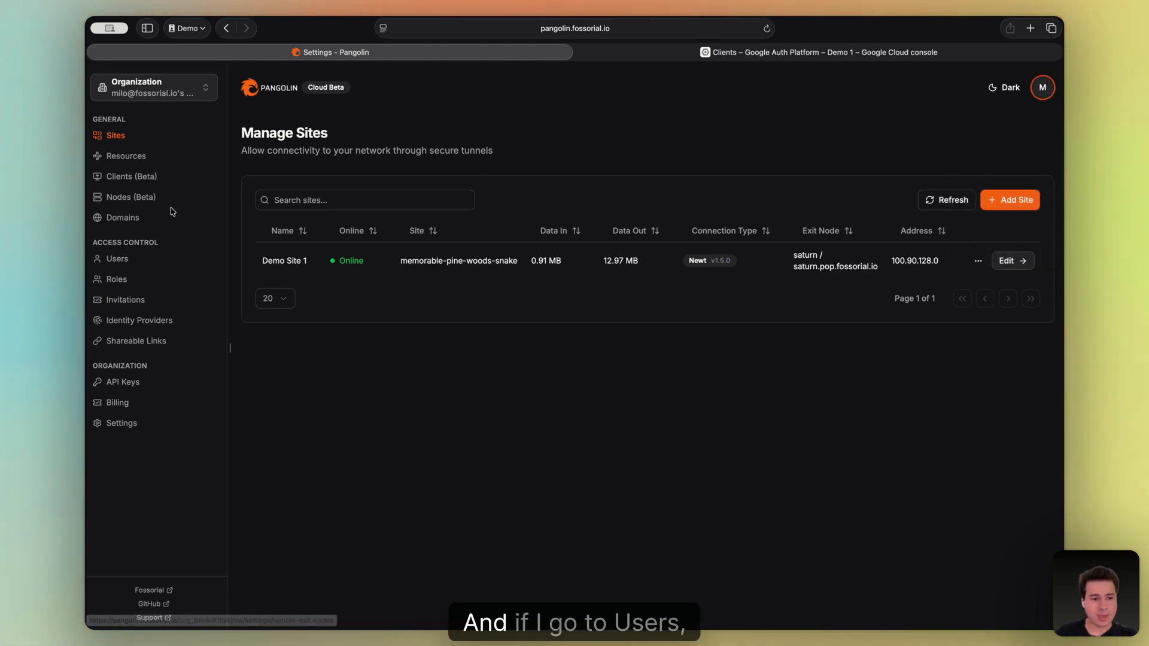
click(117, 259)
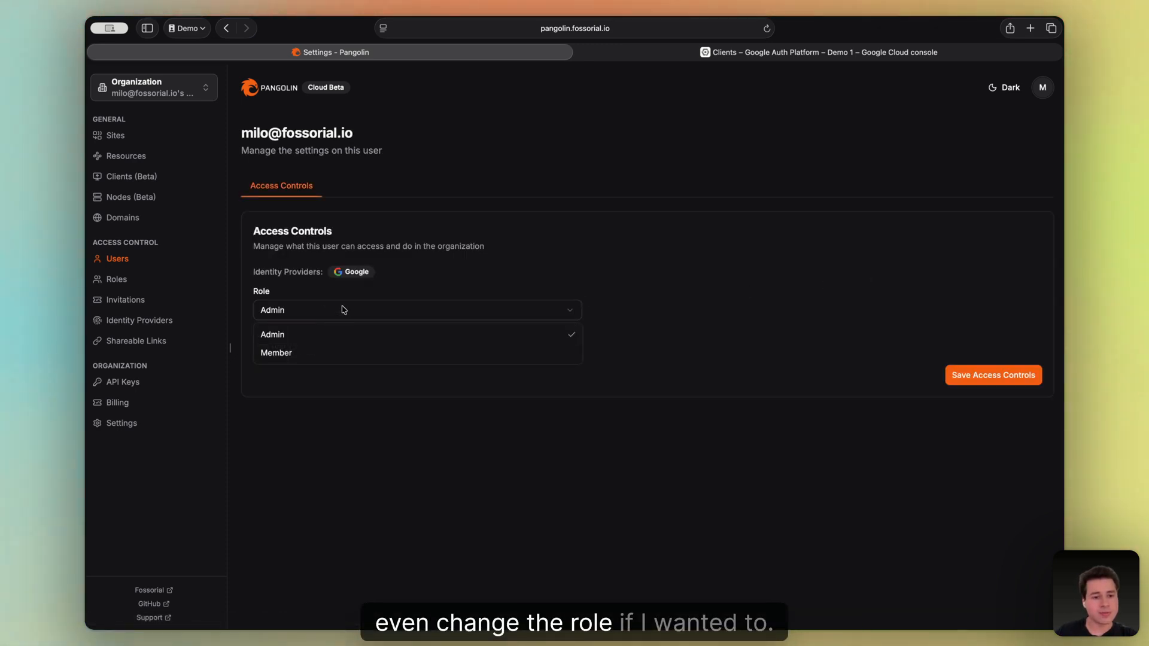
click(272, 334)
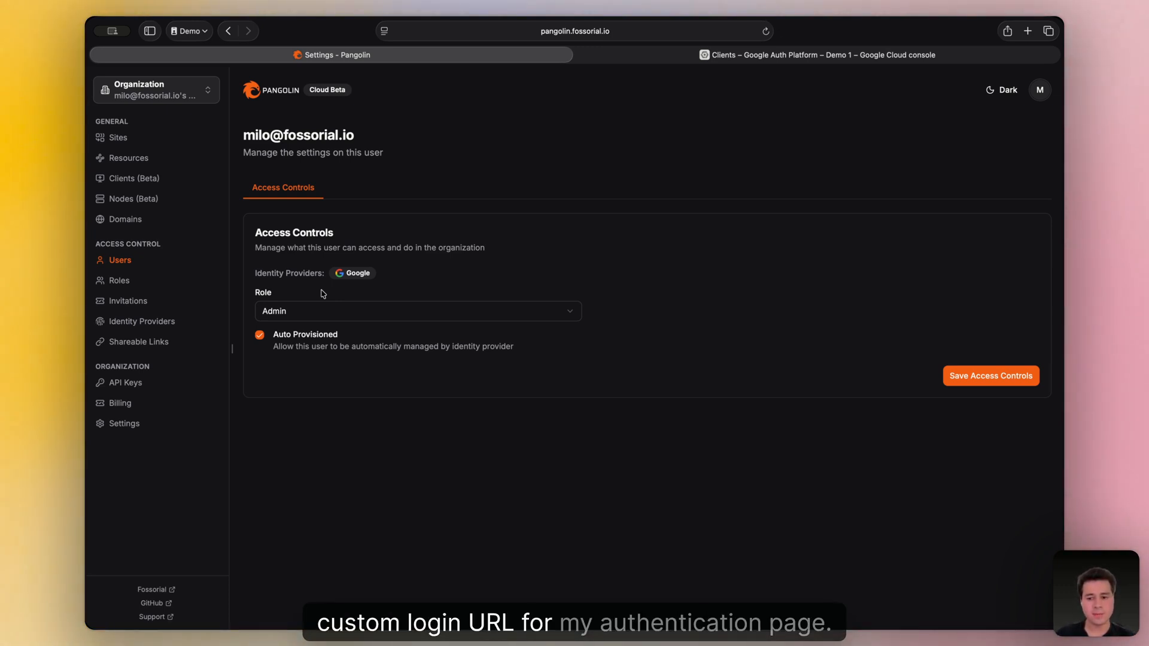
click(418, 311)
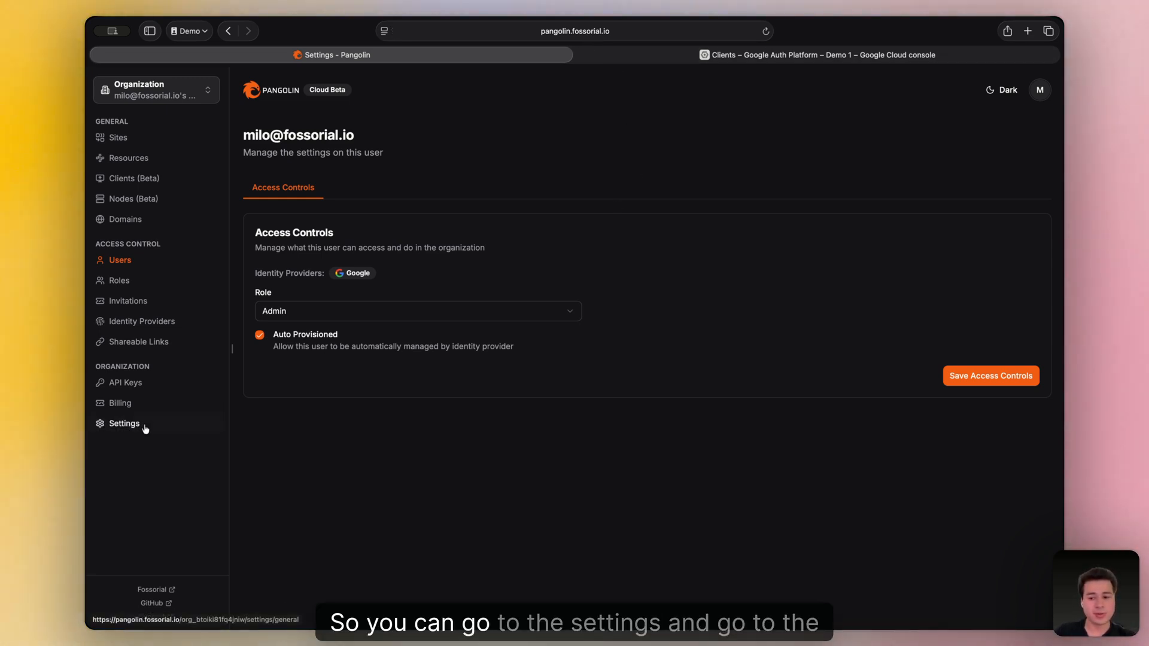
Set the auth page domain to authenticate.pangolin.rewritten.tech and save general settings
click(124, 423)
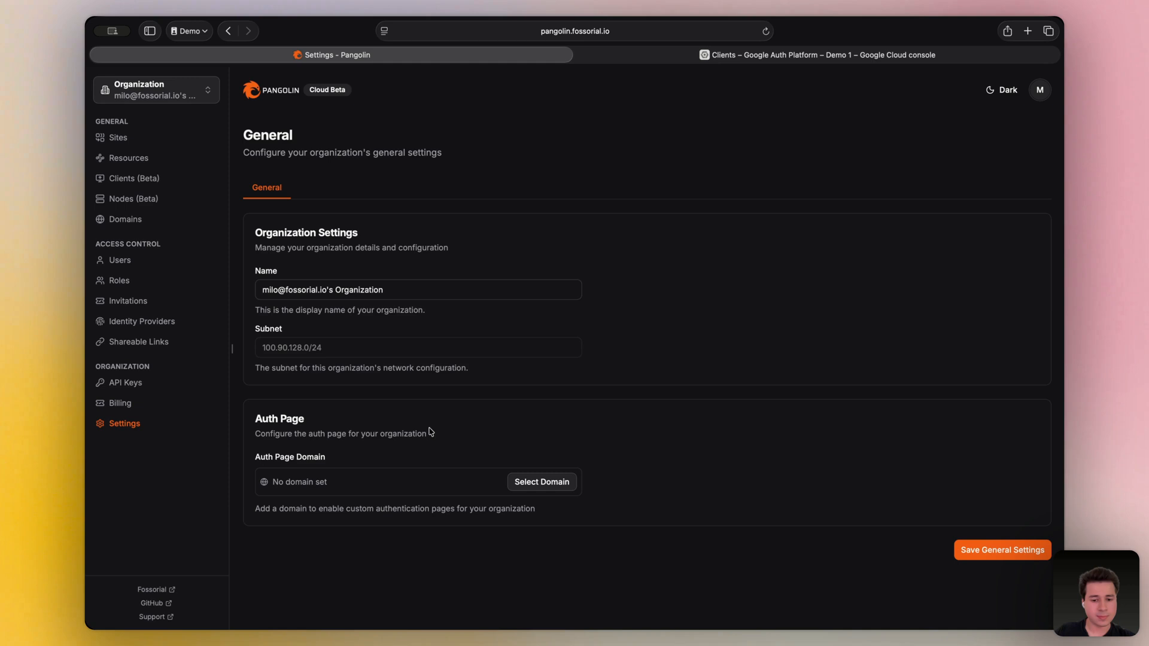
click(541, 481)
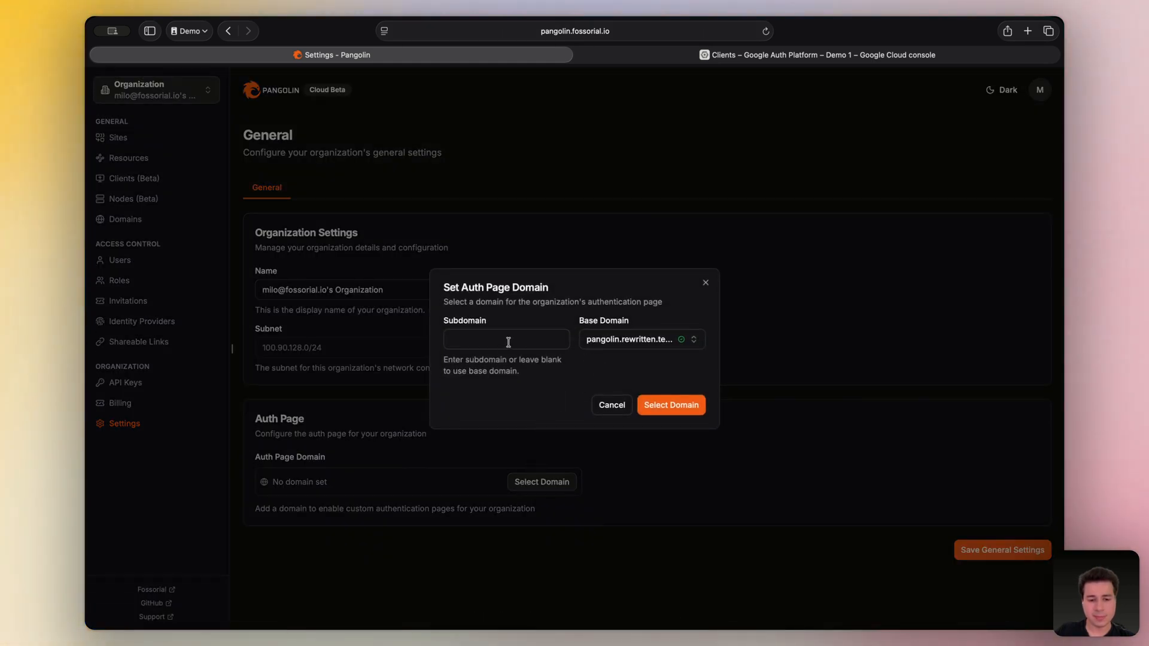
click(507, 339)
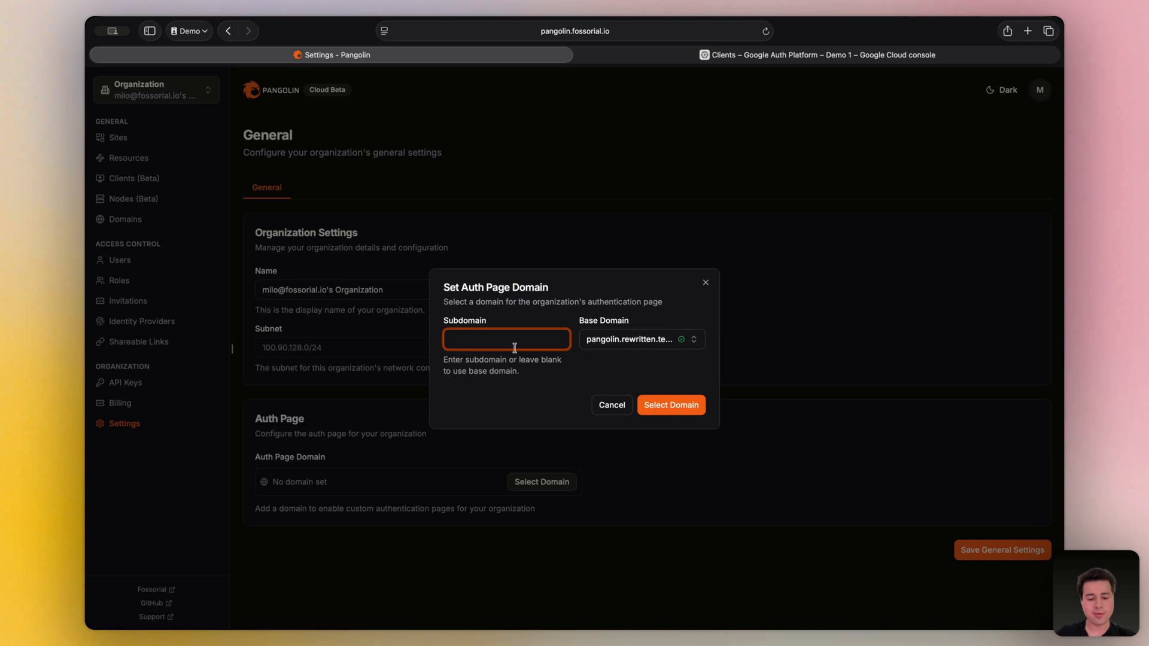
text(authenticat)
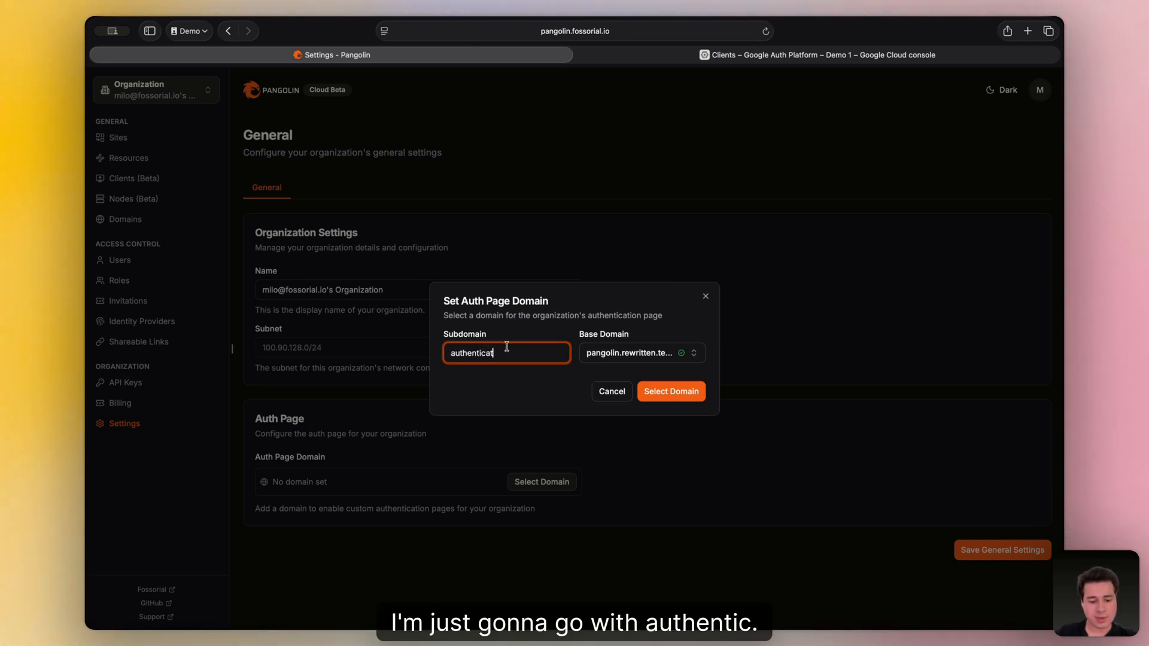
click(670, 390)
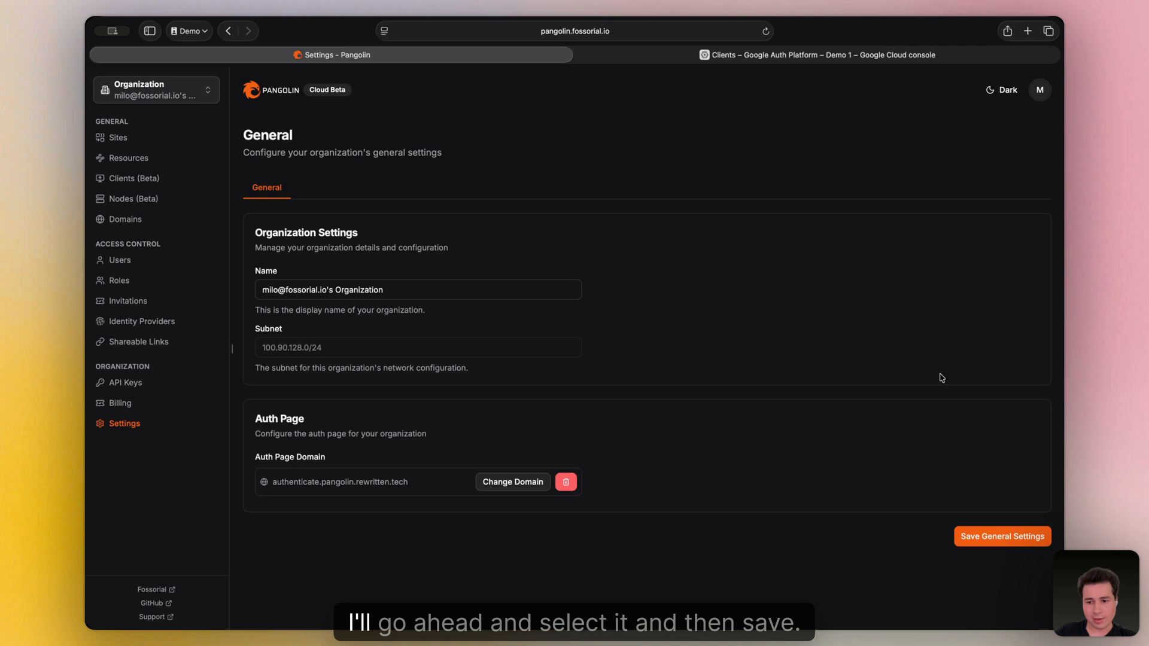
click(1002, 536)
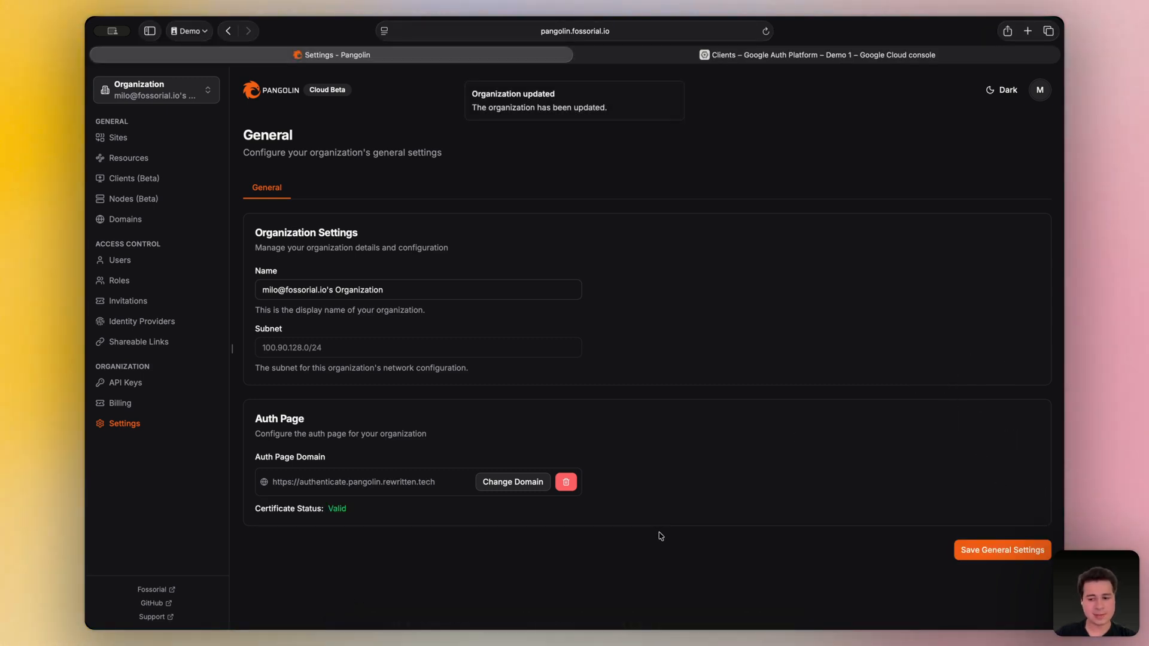
mouse_move(654, 534)
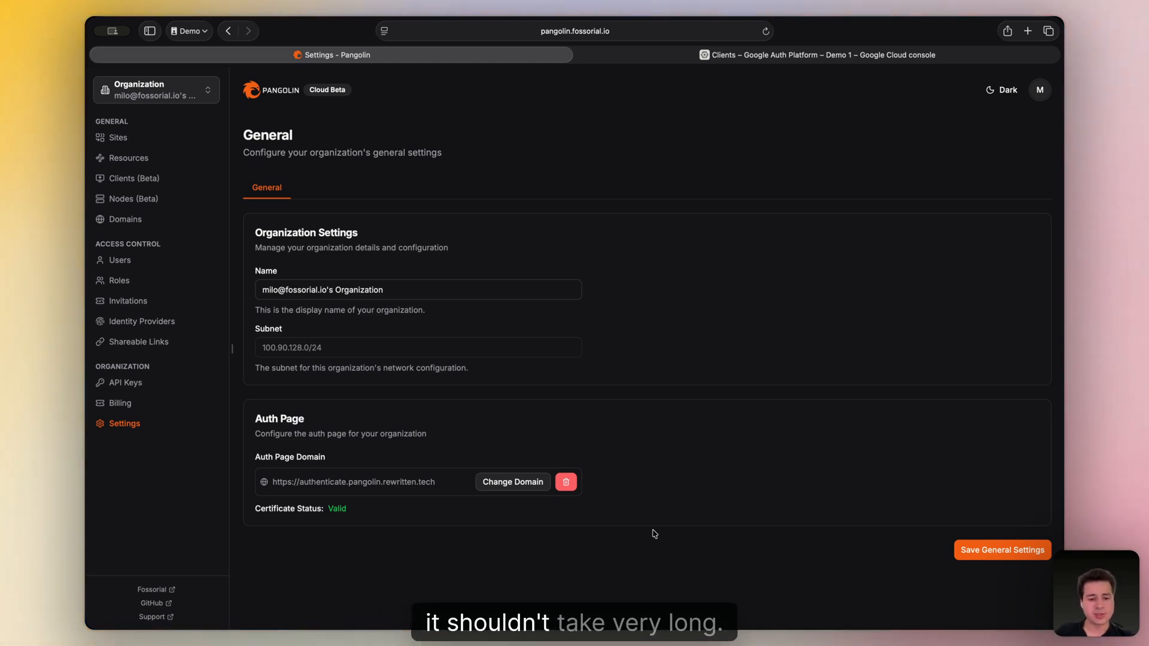
mouse_move(559, 562)
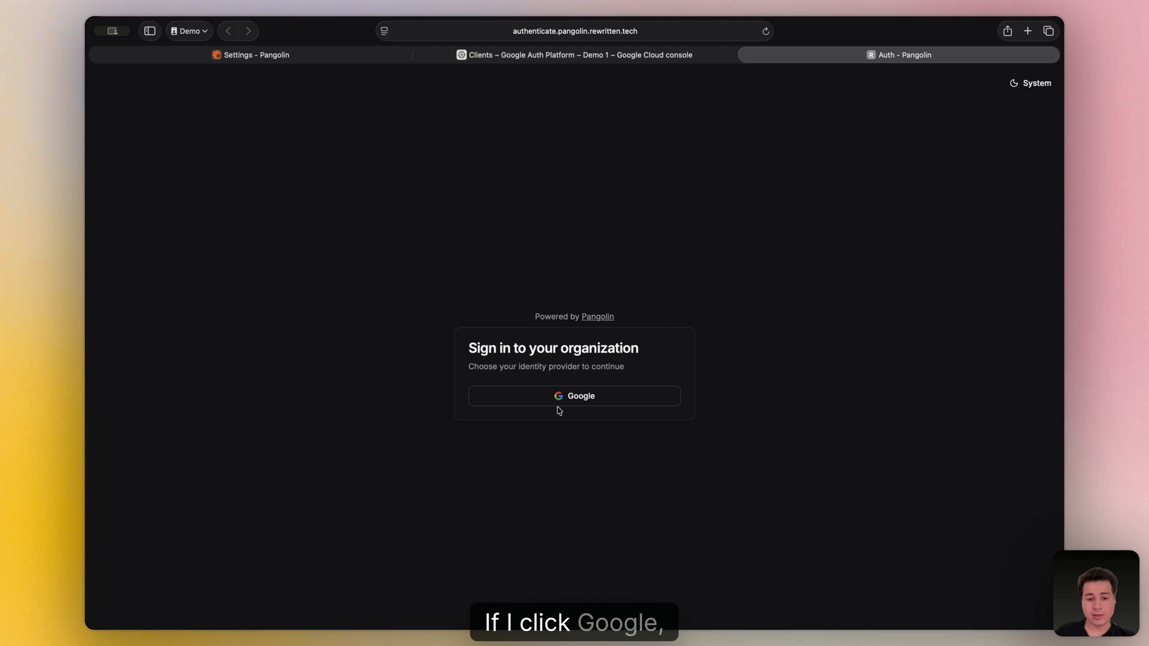
Hit redirect_uri_mismatch on Google sign-in, then copy the provider's new redirect URL
click(574, 396)
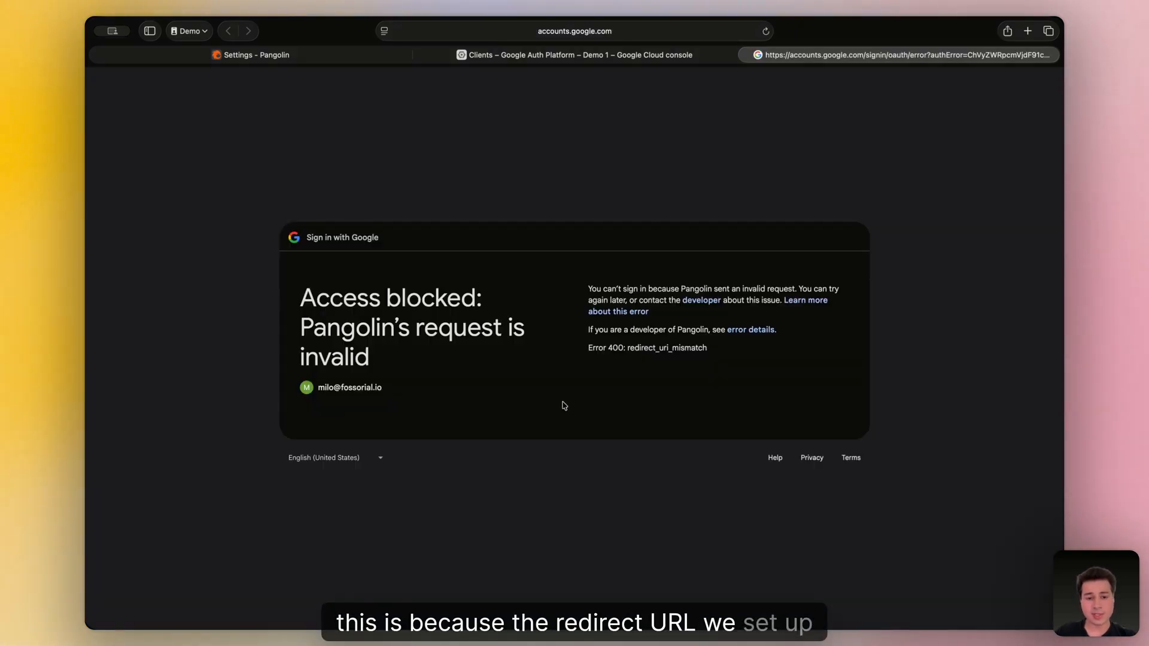
mouse_move(586, 377)
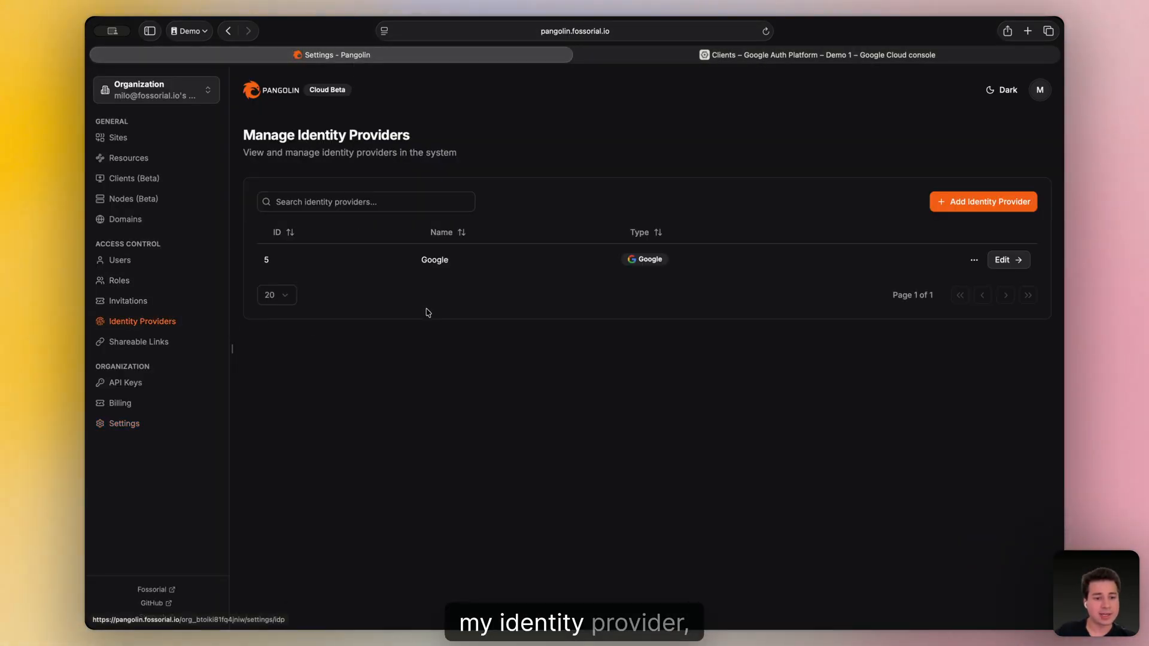
click(1004, 260)
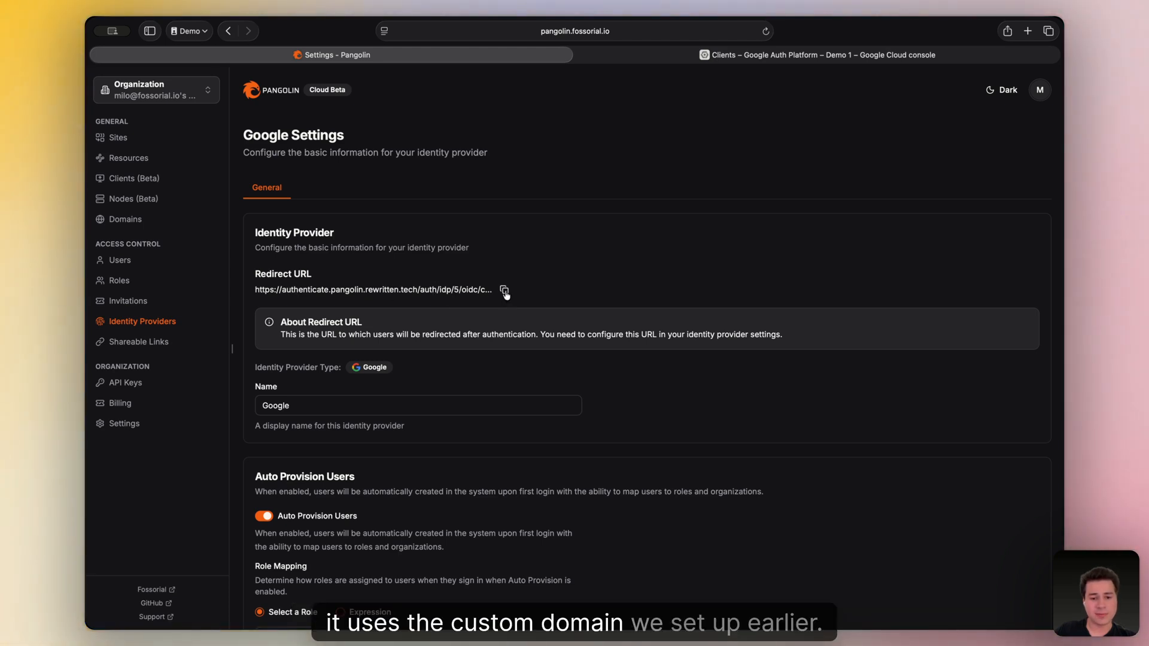
click(818, 54)
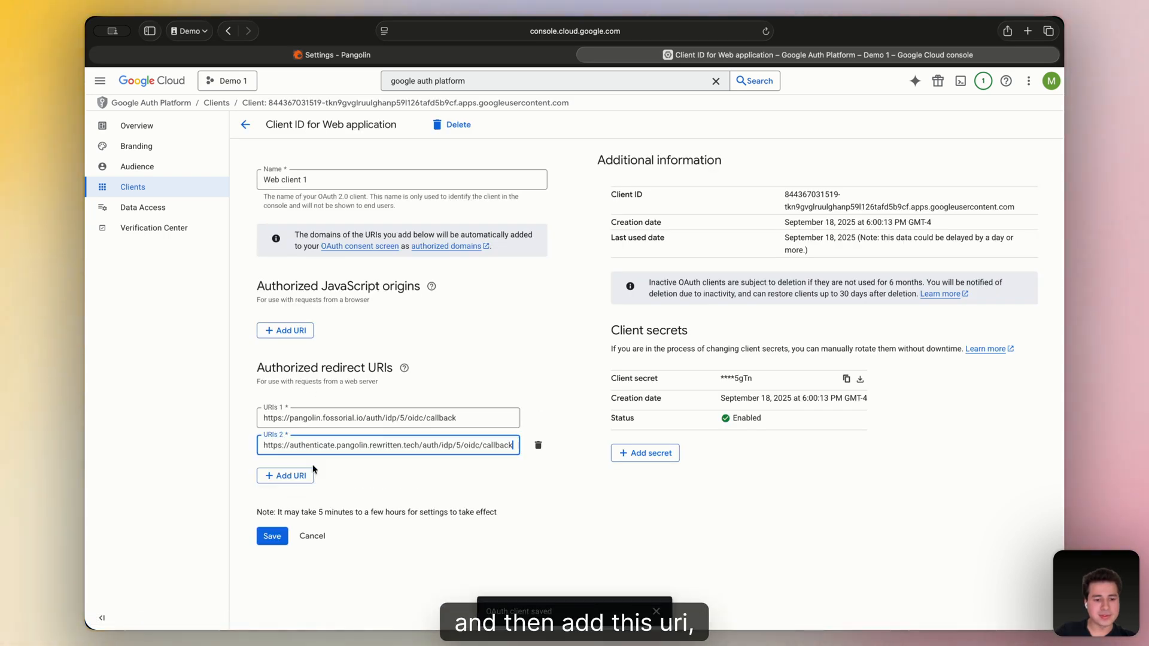
Save the OAuth client with the authenticate.pangolin.rewritten.tech callback URI added
click(272, 536)
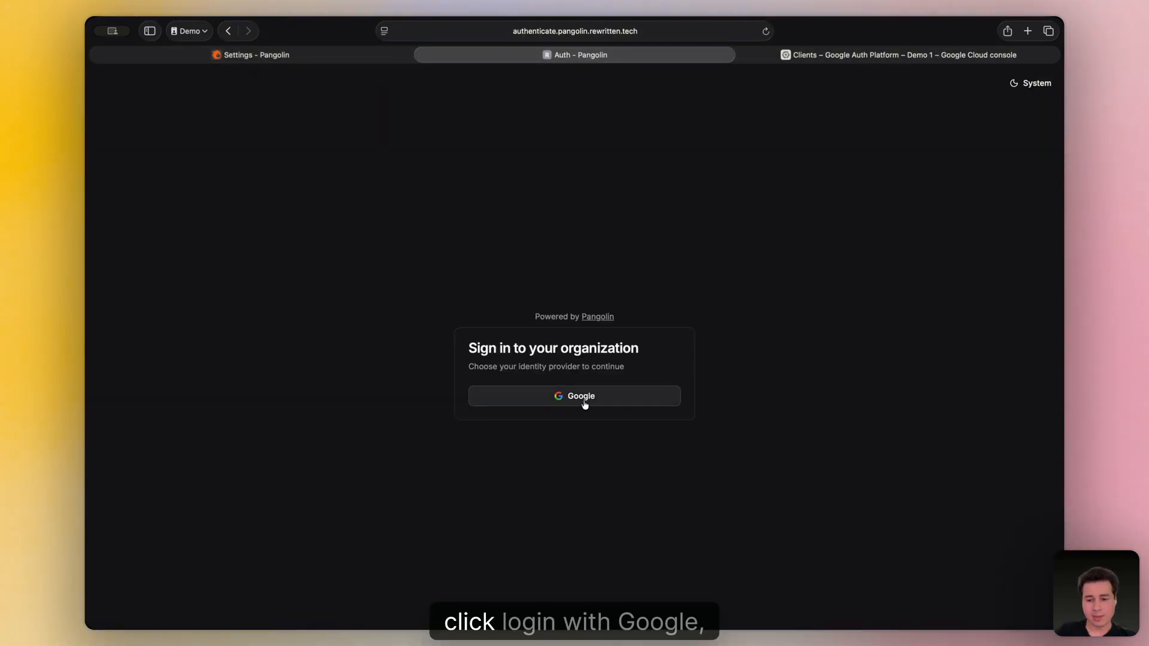
Sign in to the organization with Google on the custom auth page and reach the Grafana resource login
click(573, 397)
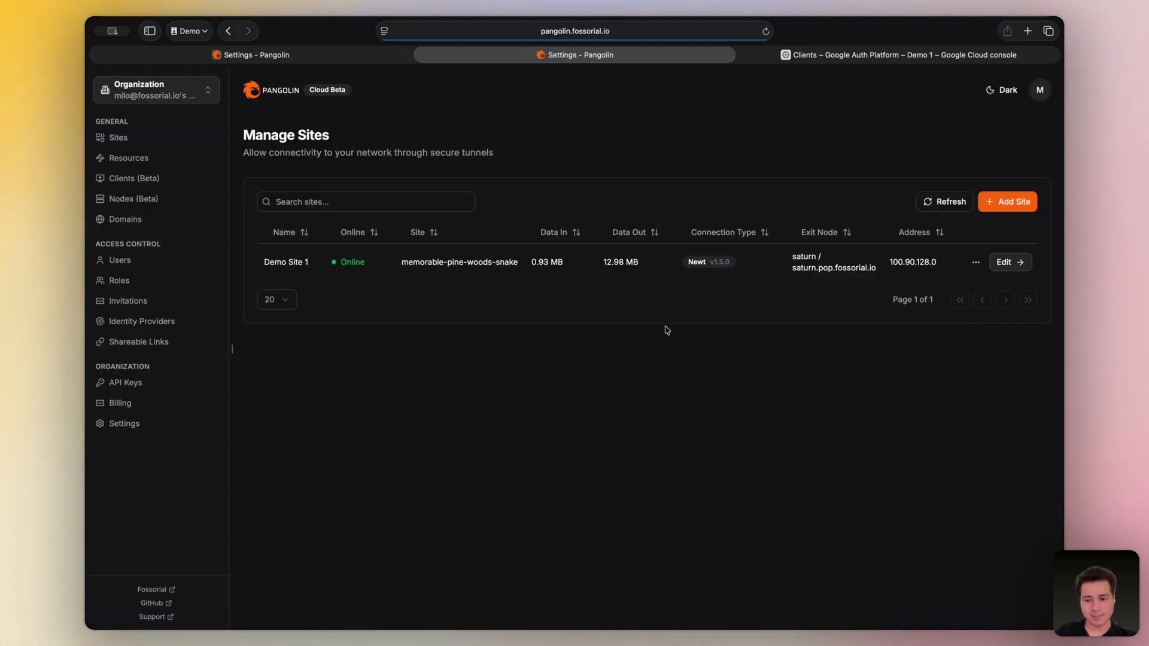
click(1039, 90)
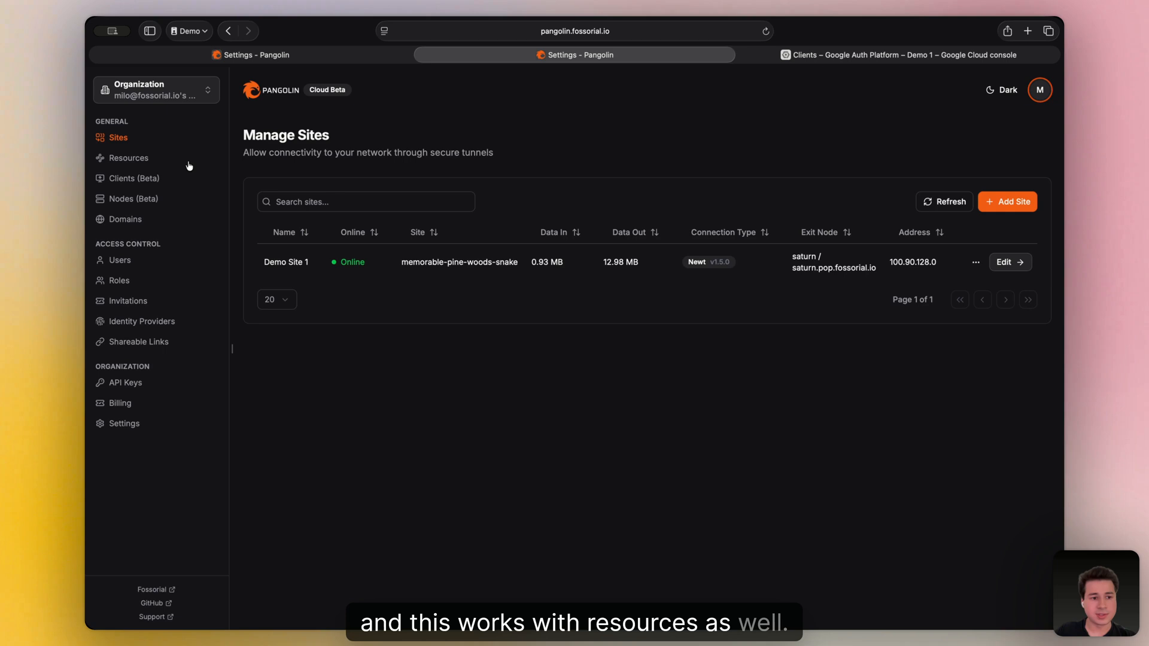
click(129, 158)
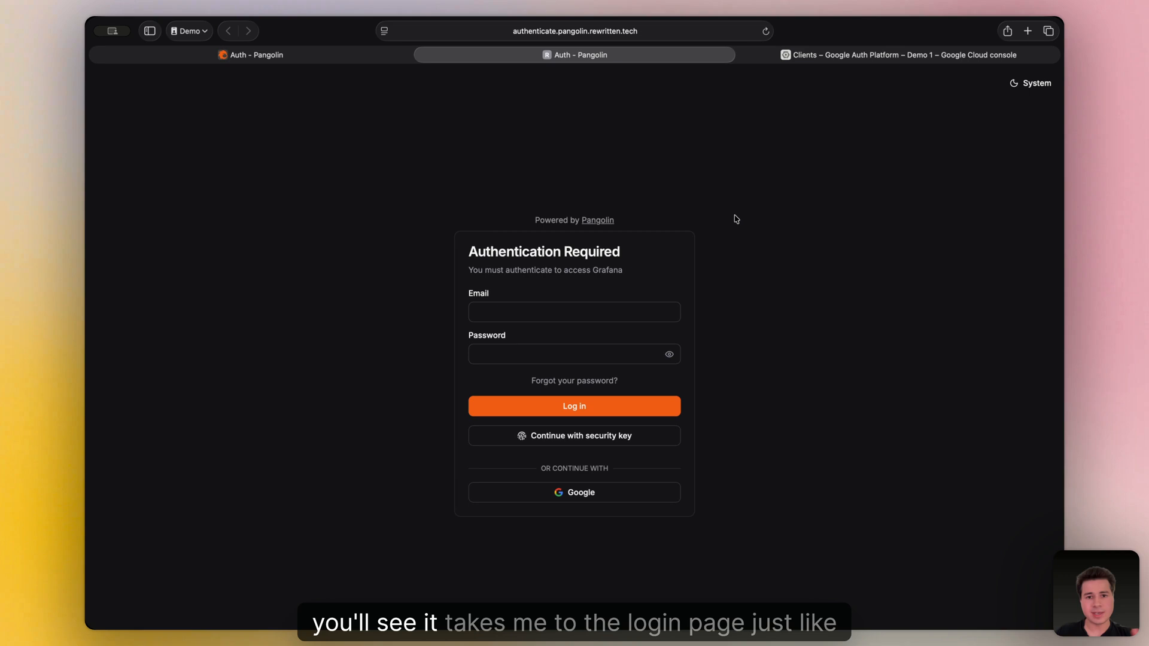
mouse_move(564, 93)
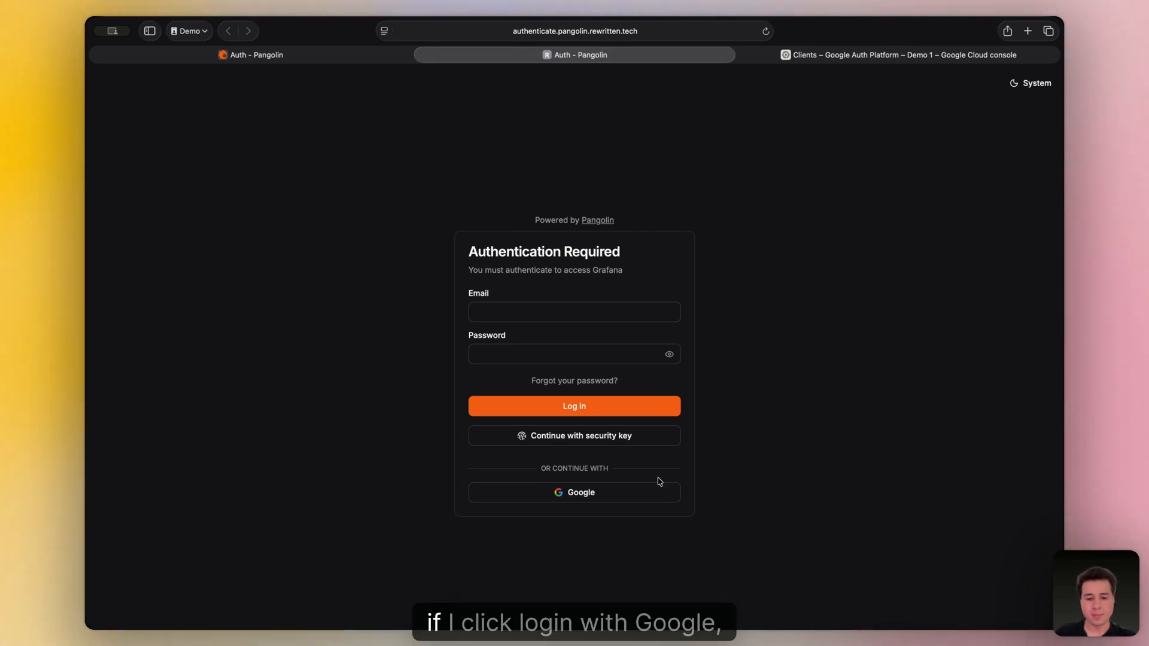
Log in to Grafana with Google, then return to the Pangolin login page
click(573, 493)
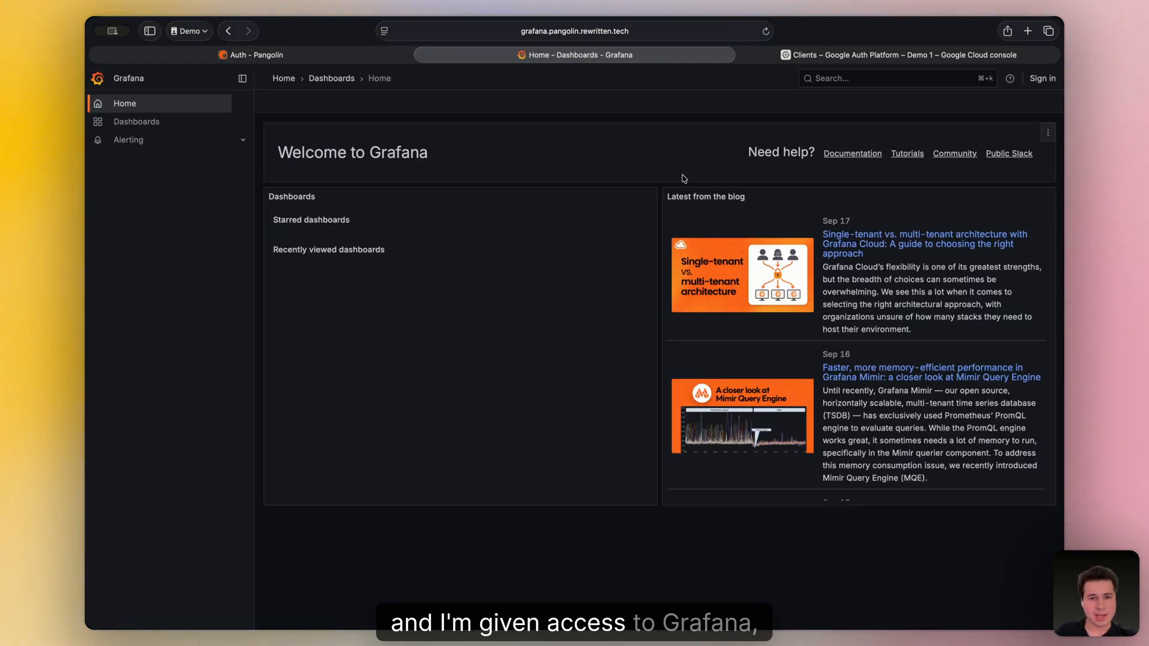
click(250, 54)
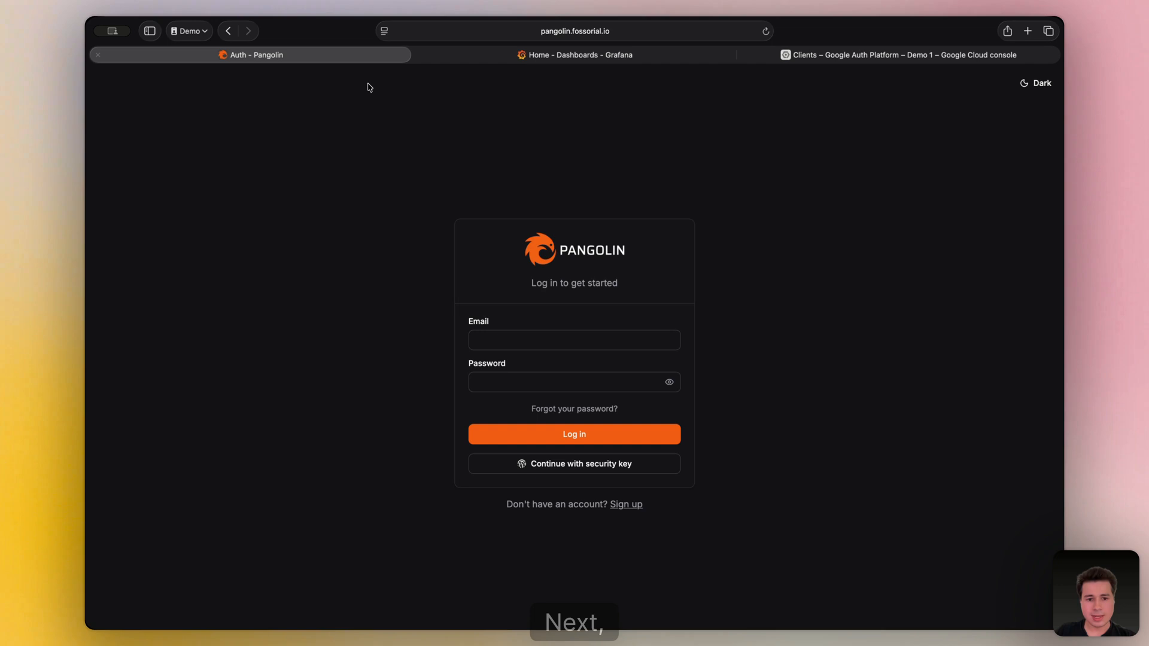
Navigate to the authenticate auth domain, sign in, and show the Google identity provider's settings
click(575, 31)
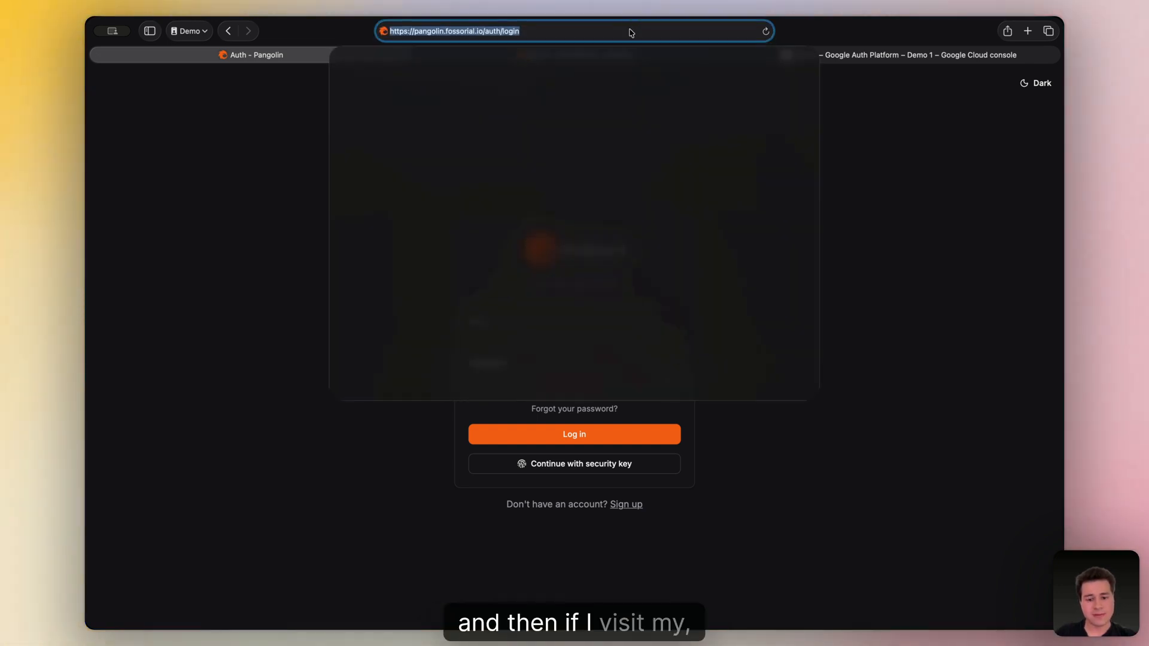
text(authenticat)
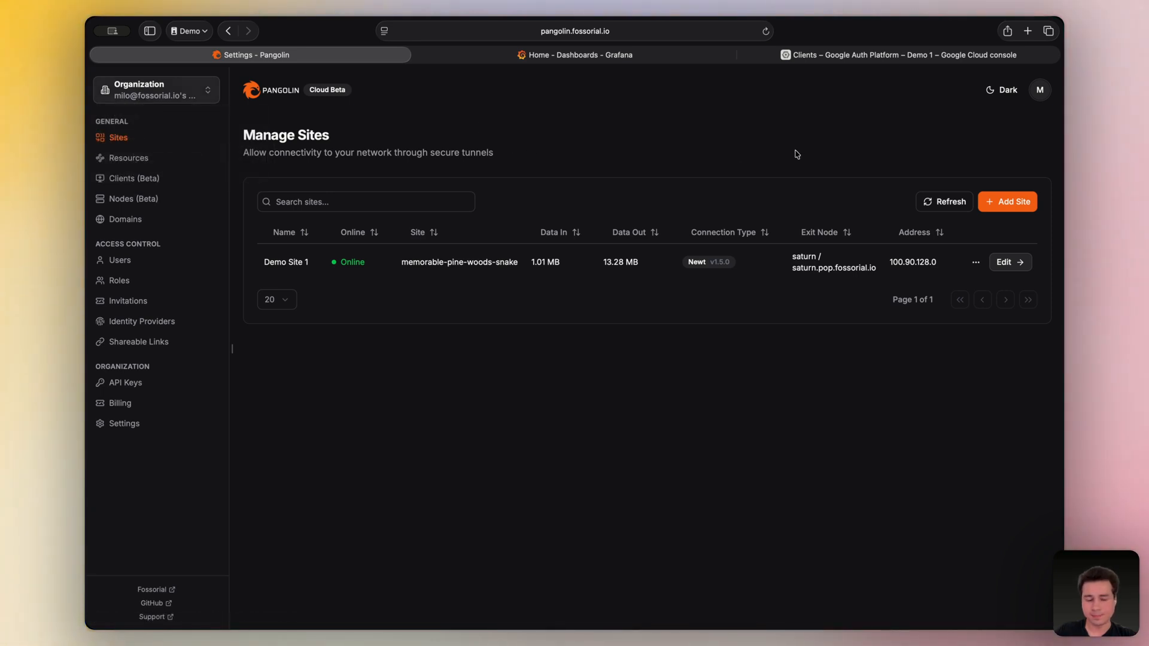
click(143, 320)
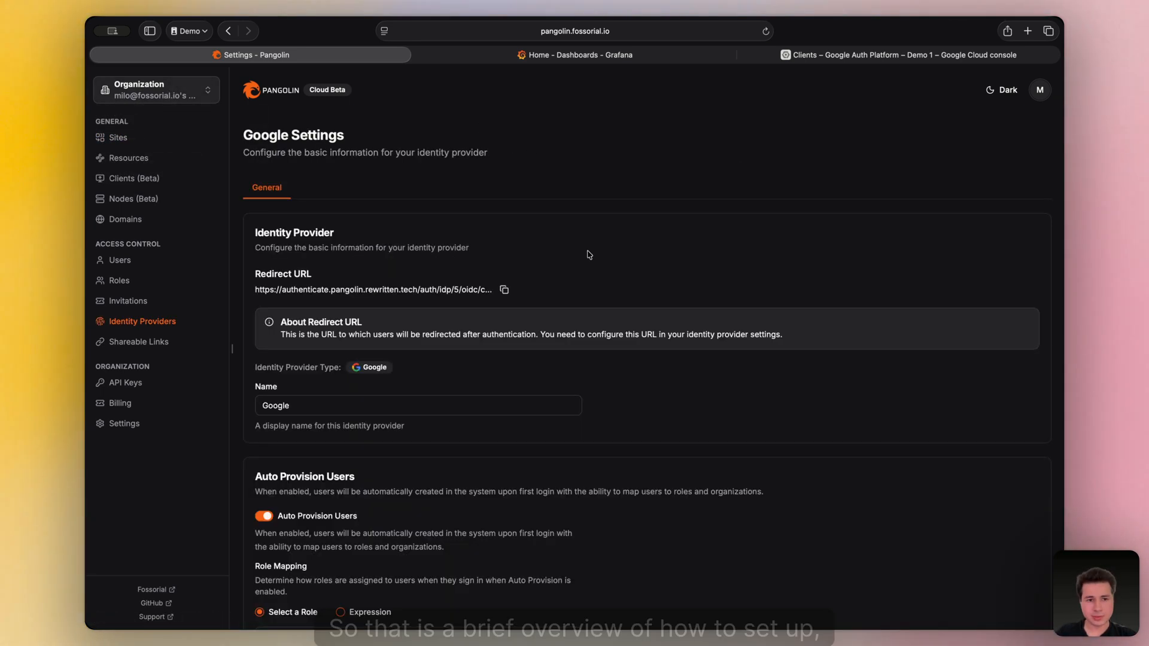